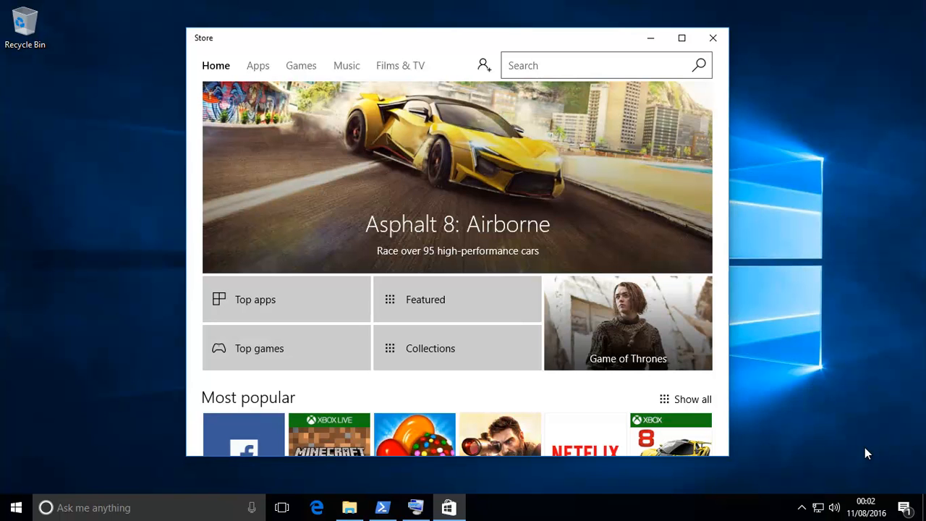
- Close the Store and launch Windows Firewall with Advanced Security via a Start search for 'firewall'
left_click(711, 38)
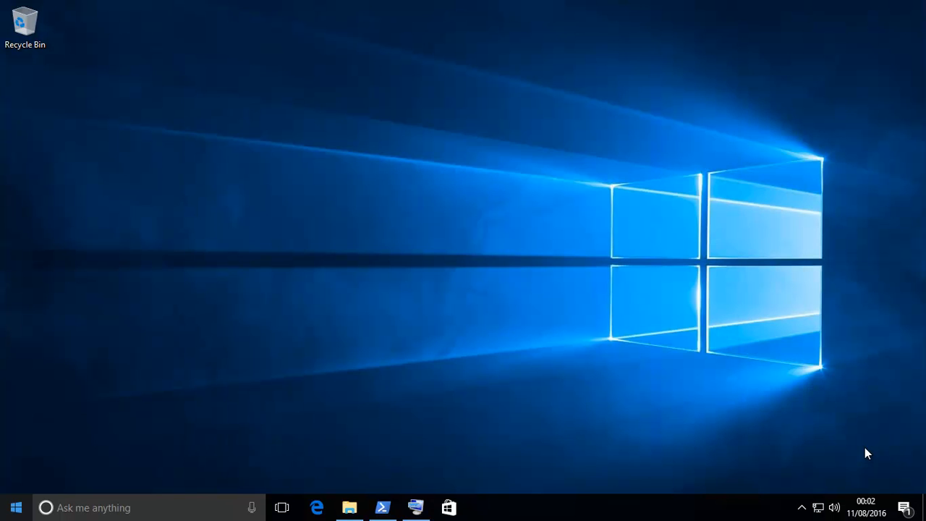
left_click(16, 506)
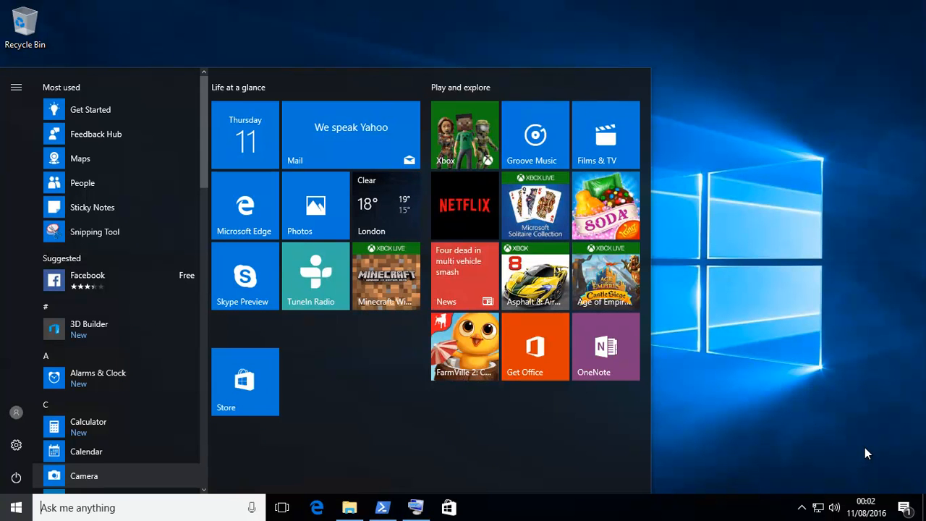
type("firewall")
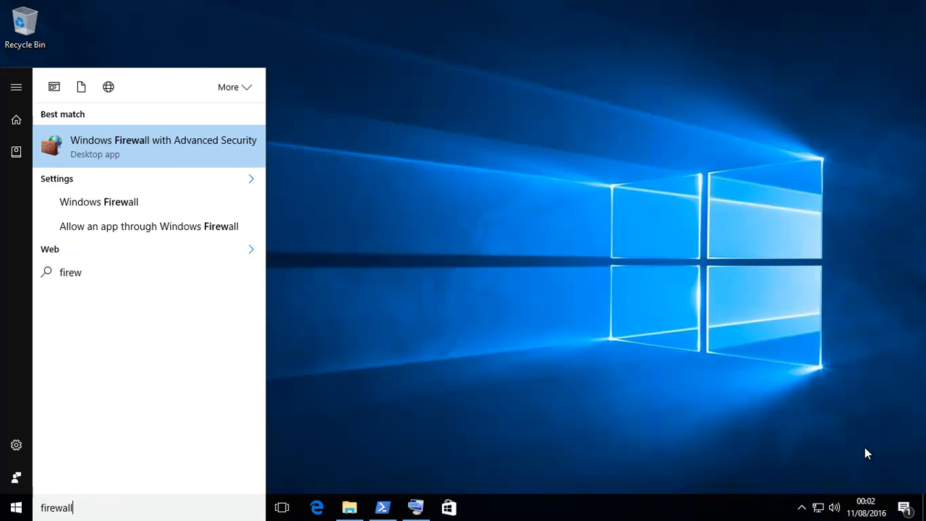
type("all")
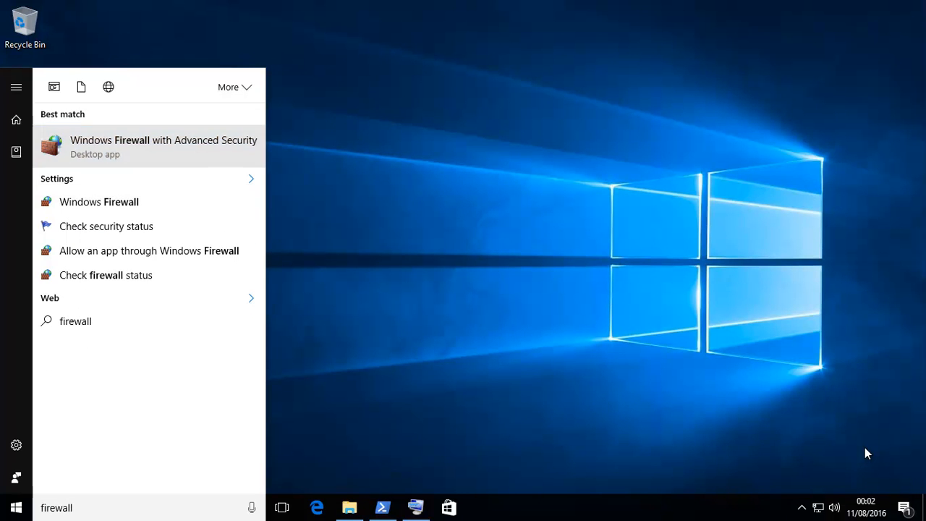
left_click(163, 146)
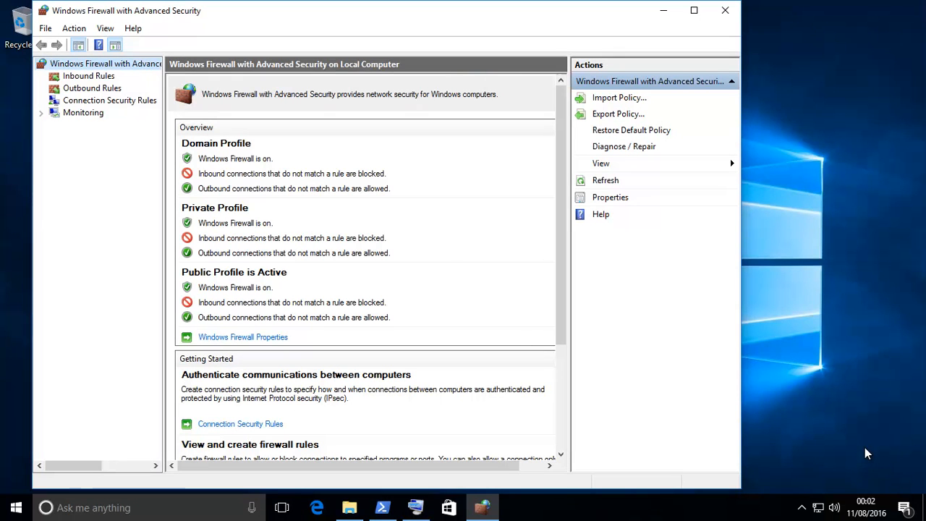
- Remove the standalone blocking Store inbound rule and set the built-in Store inbound rule to Block
left_click(88, 75)
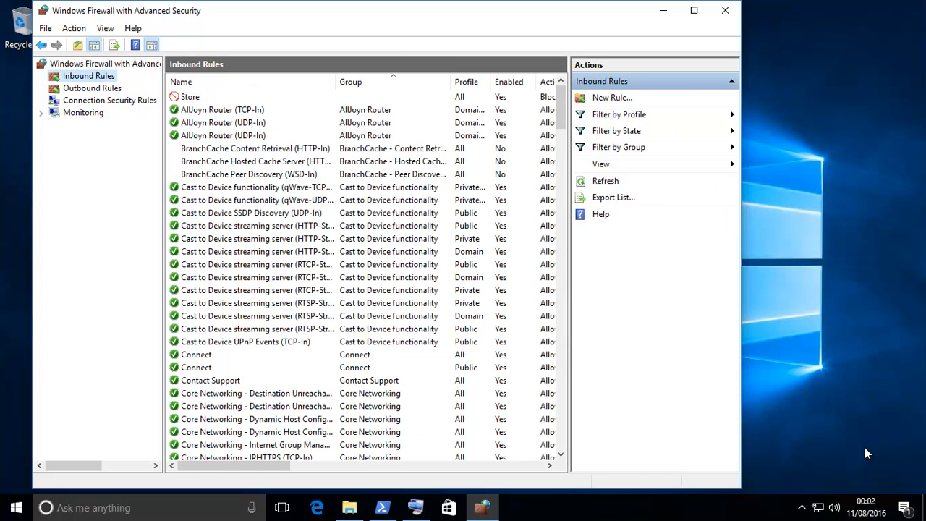
left_click(190, 97)
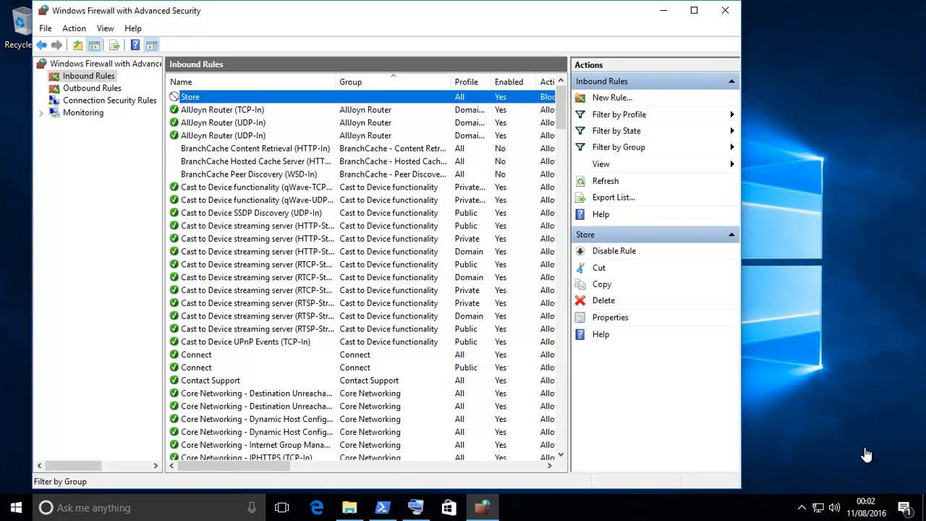
mouse_move(603, 300)
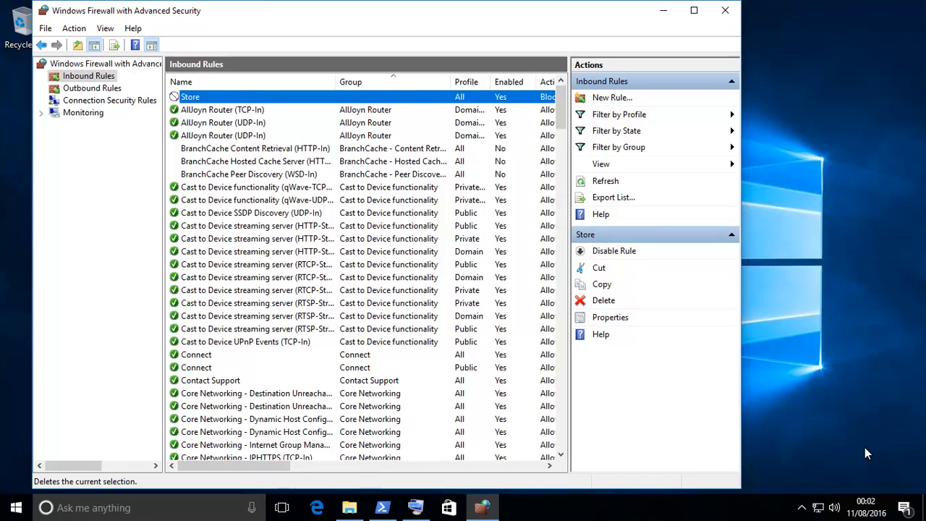
scroll("down", 3)
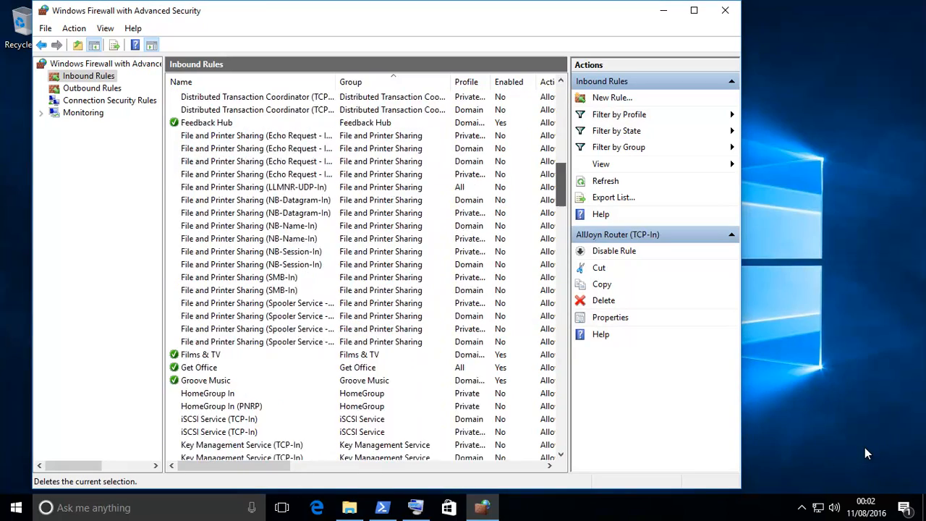
scroll("down", 3)
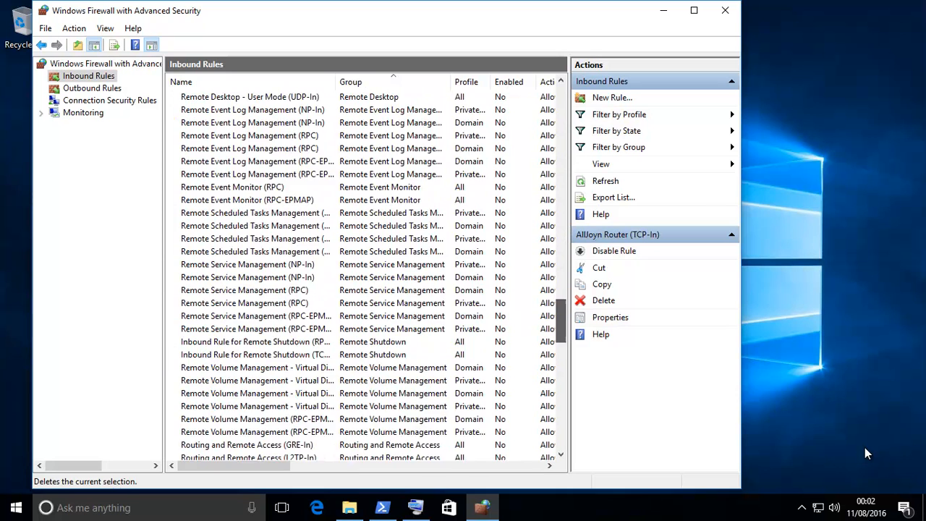
scroll("down", 3)
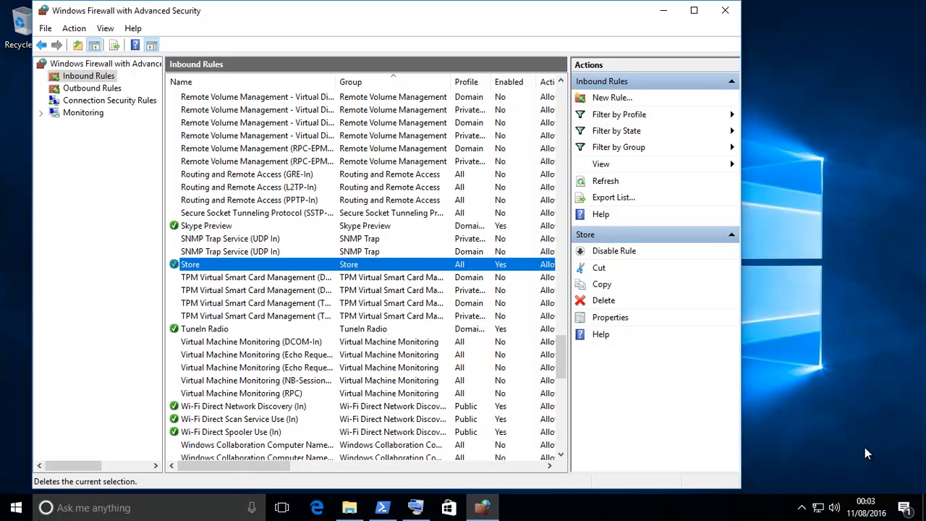
left_click(610, 317)
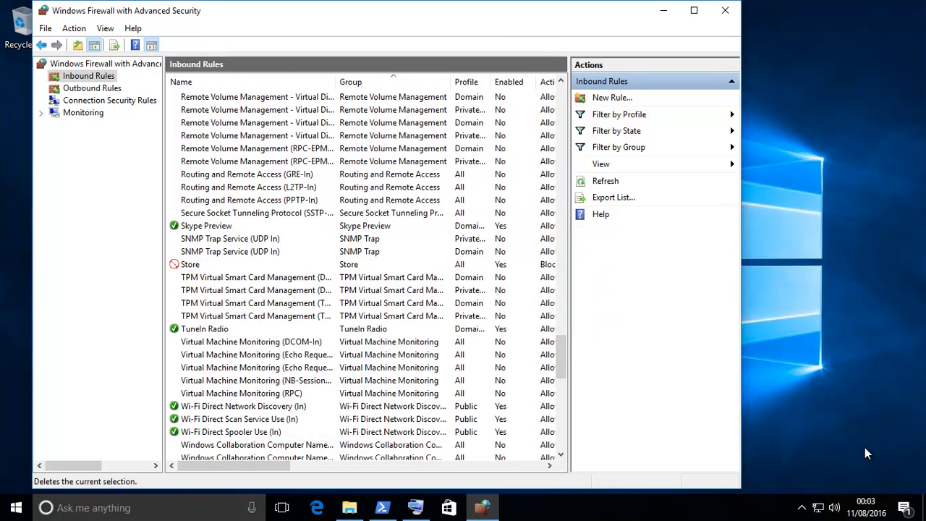
left_click(91, 88)
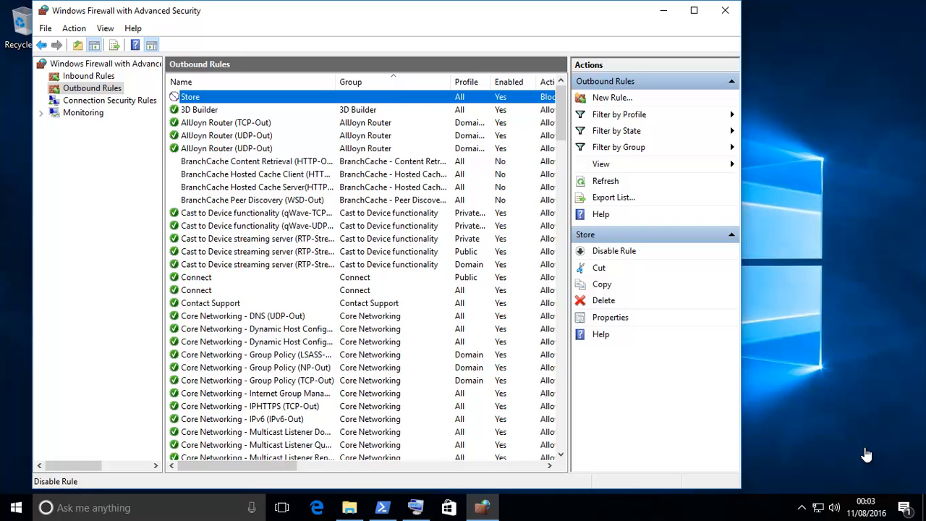
- Delete the extra outbound Store block rule and set the Store outbound rule to 'Block the connection'
left_click(603, 300)
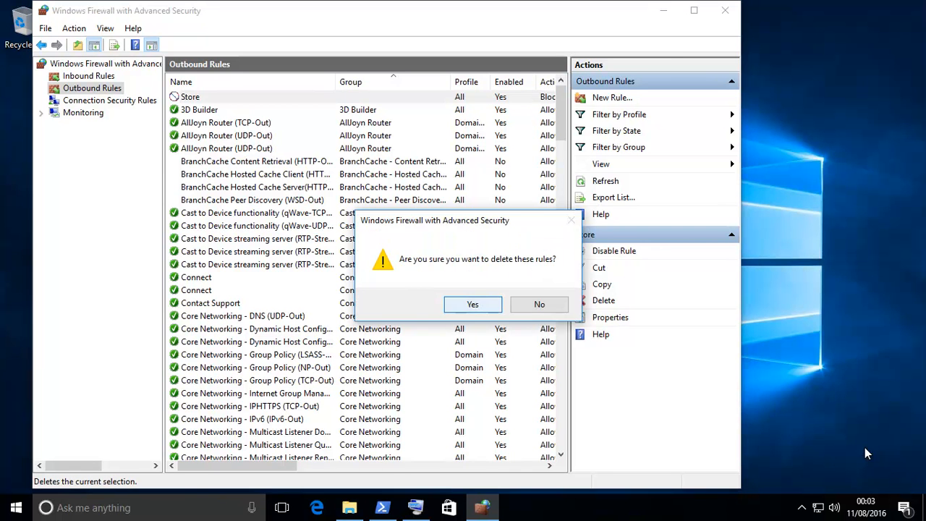
left_click(472, 304)
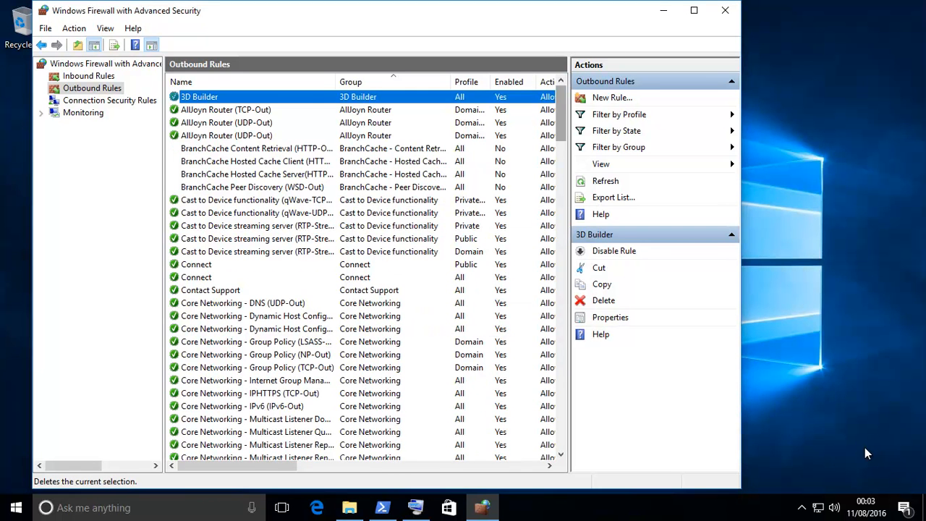
scroll("down", 3)
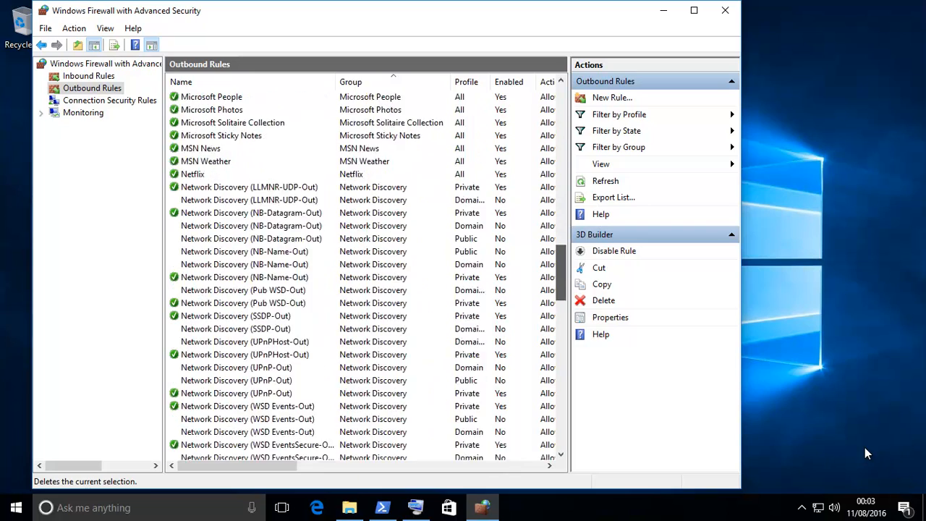
scroll("down", 3)
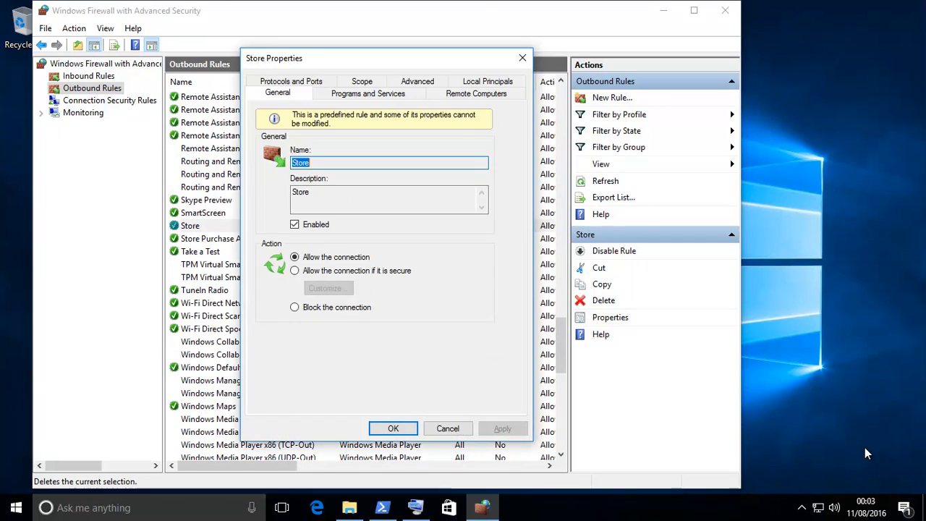
left_click(294, 306)
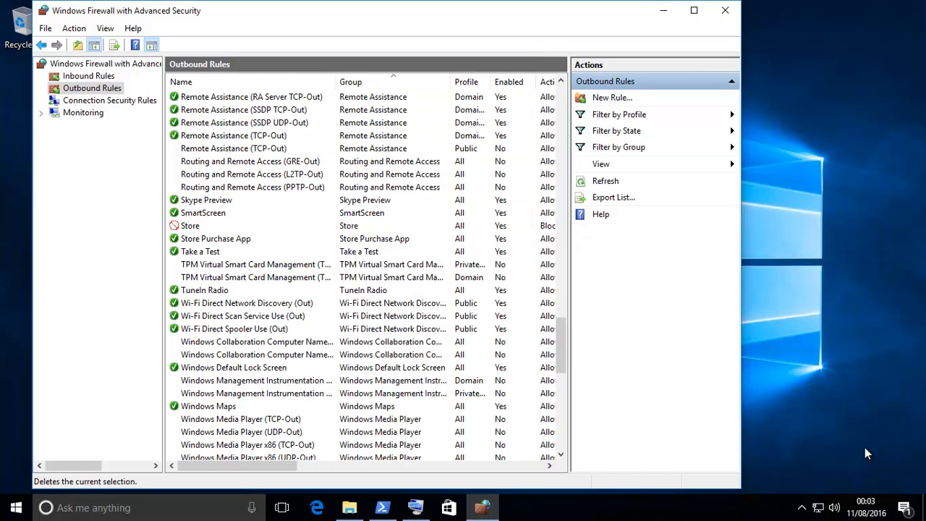
- Set the Store Purchase App outbound rule to block, then close the firewall console
left_click(215, 238)
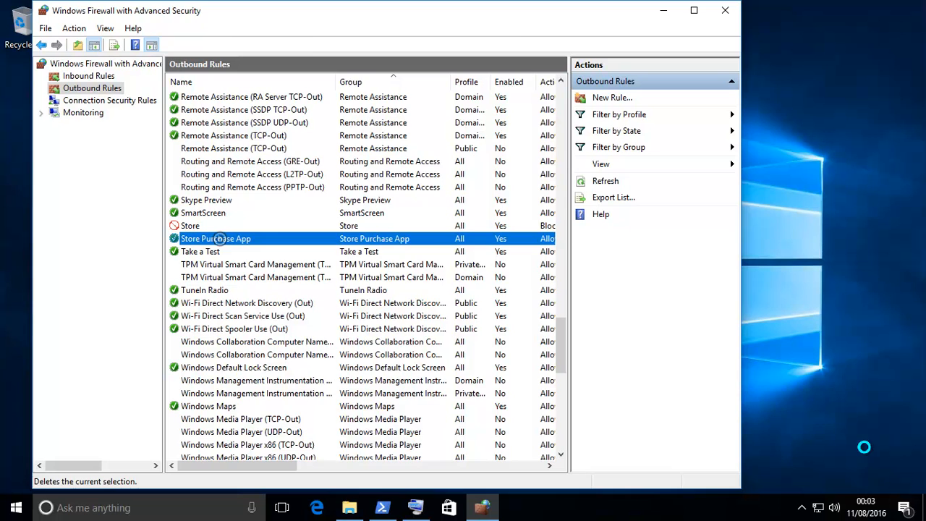
double_click(215, 238)
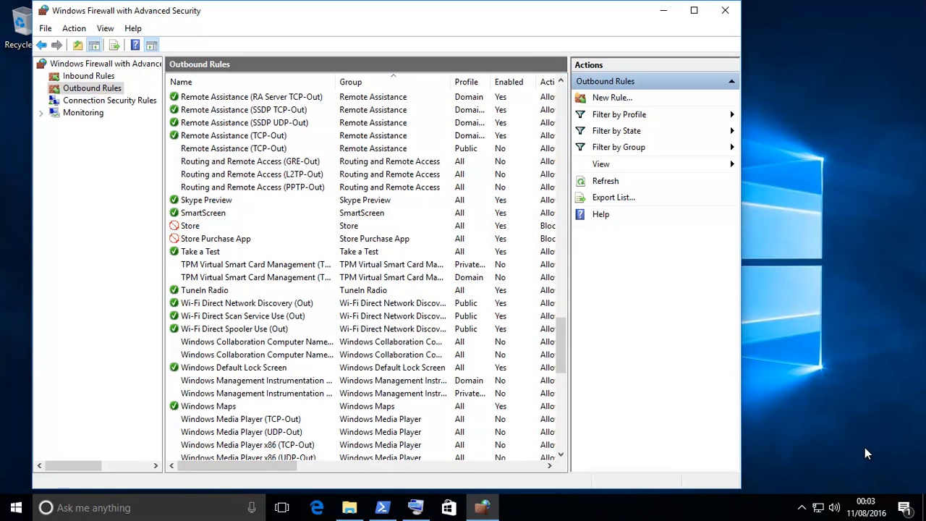
left_click(724, 11)
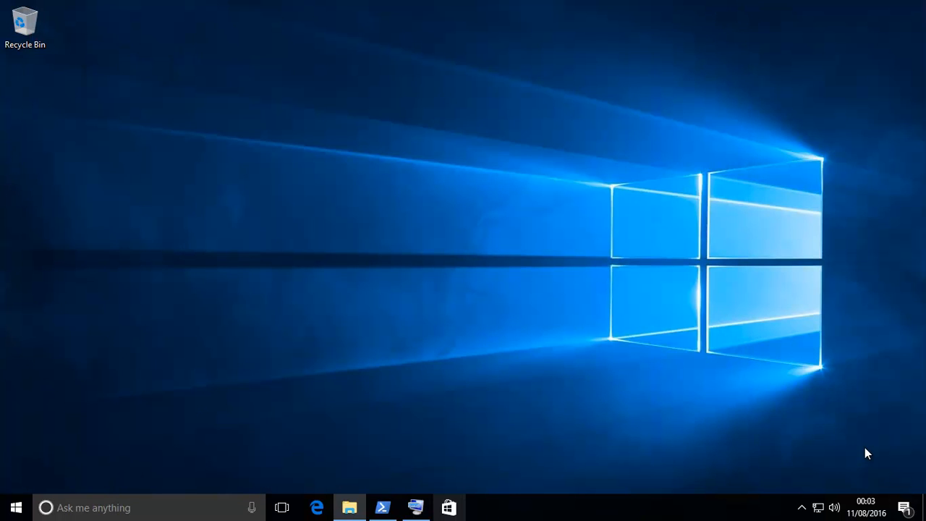
- Launch the Store to confirm the 'Check your Internet connection' error, close it and bring up Start
left_click(449, 507)
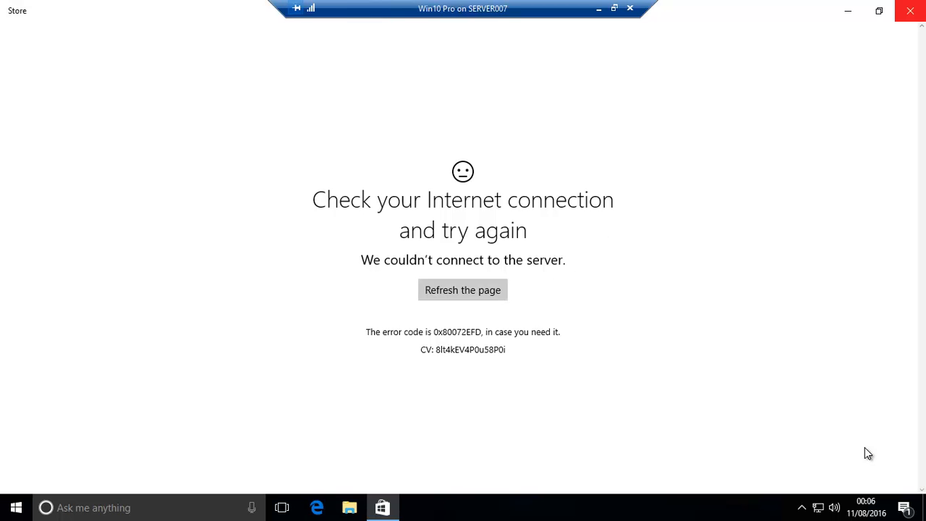
left_click(629, 7)
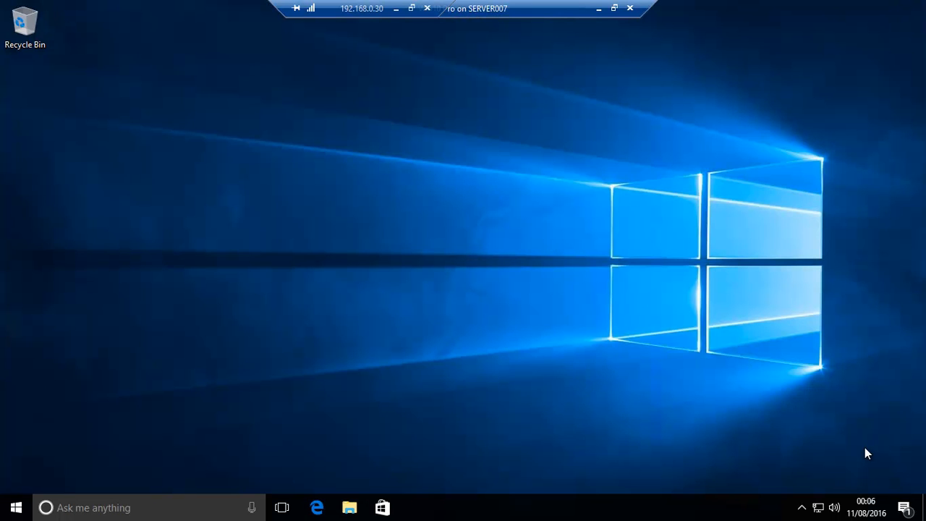
left_click(16, 507)
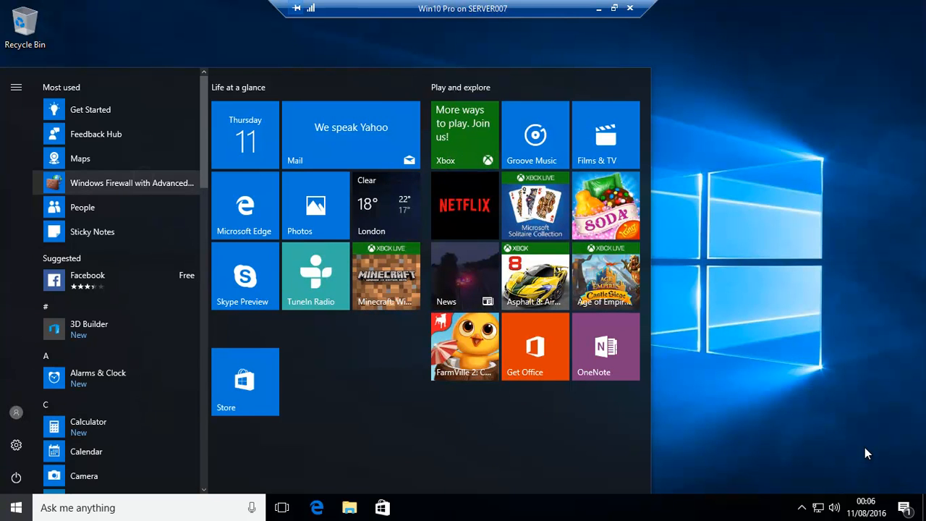
- Reopen the firewall console from Start's Most used list, review the inbound rules and close it
left_click(131, 182)
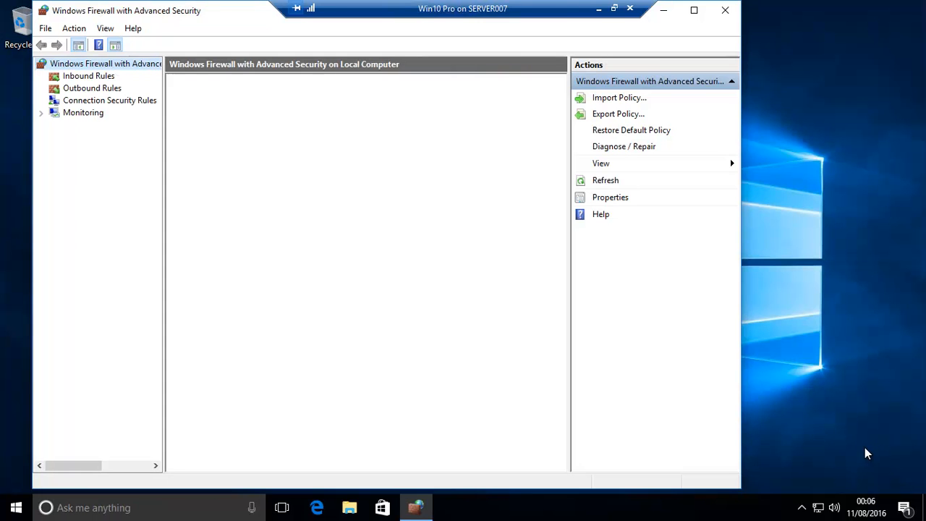
left_click(88, 76)
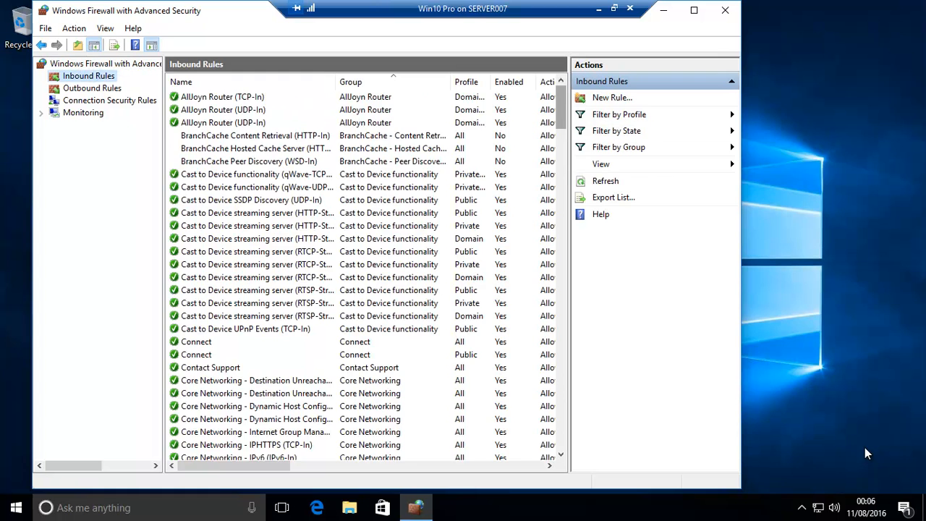
scroll("down", 3)
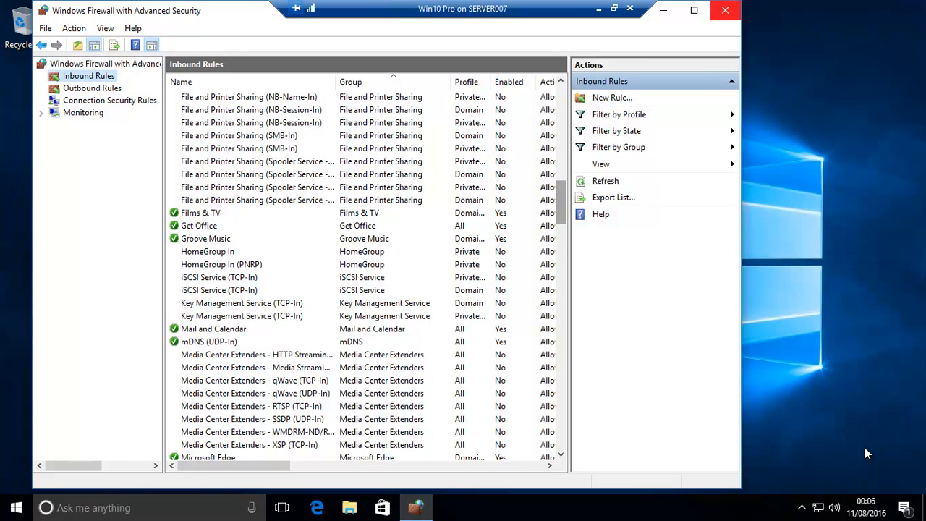
left_click(725, 10)
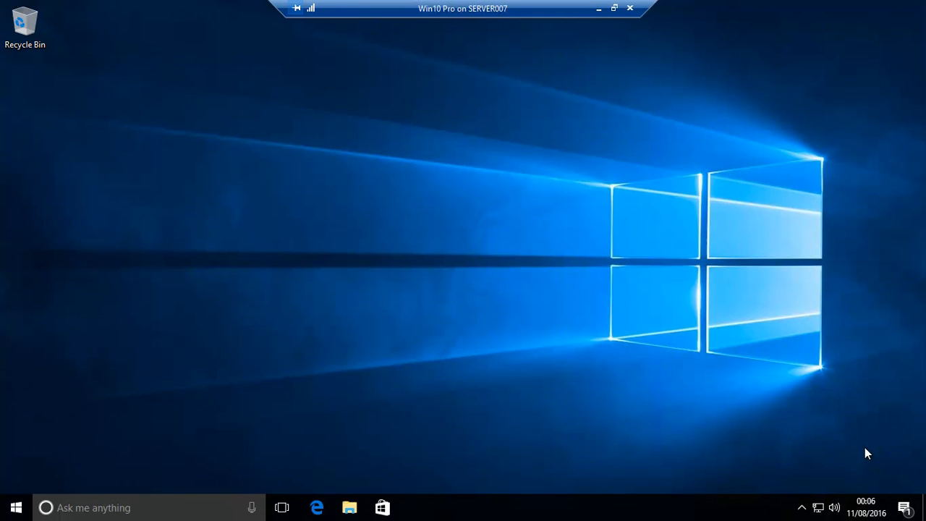
left_click(382, 506)
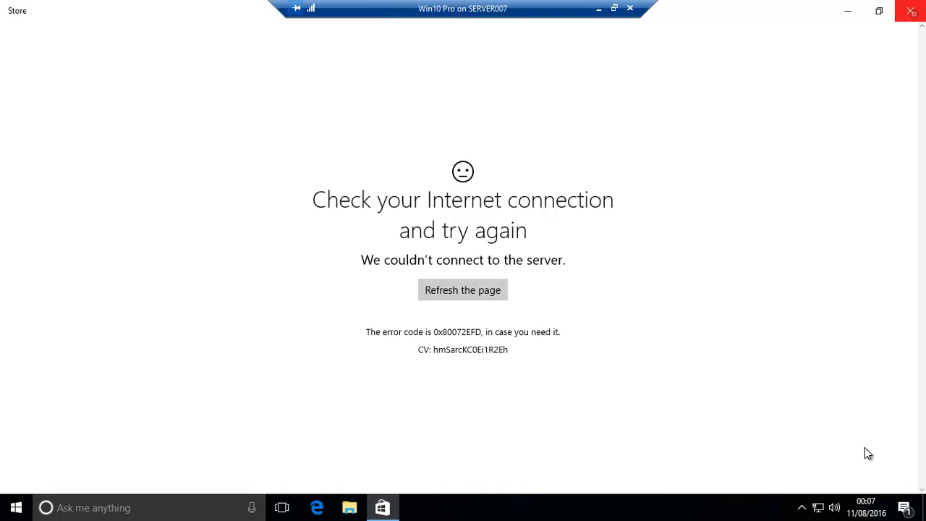
left_click(910, 10)
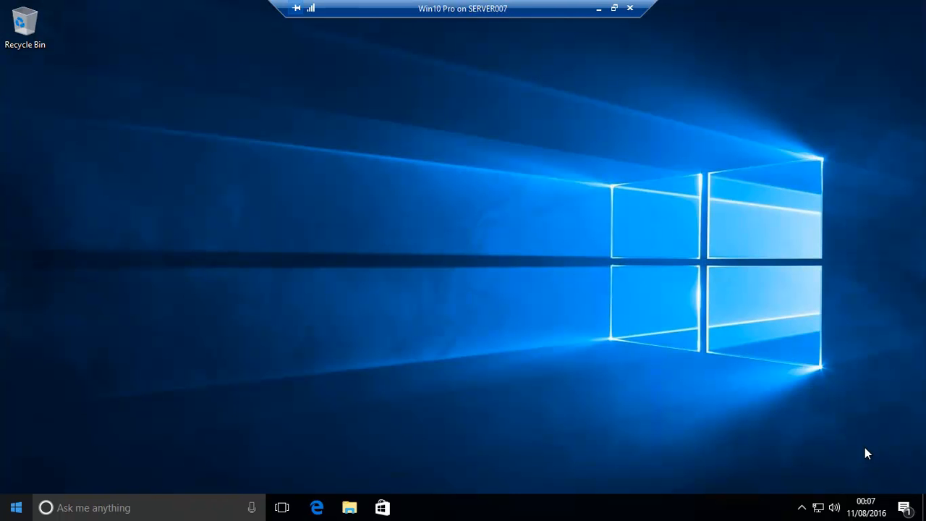
- Search Start for 'powershell', run Windows PowerShell as administrator and begin typing 'get'
left_click(16, 507)
type("p")
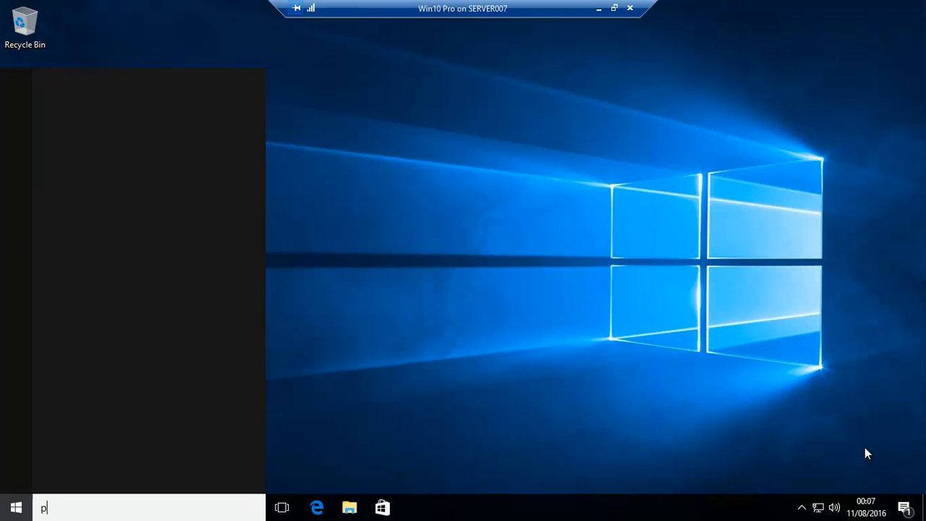
type("ower")
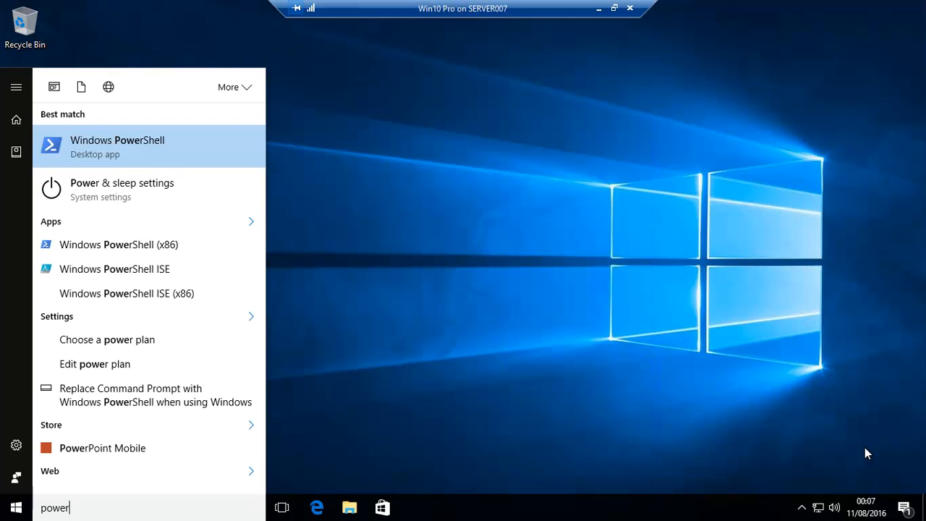
type("shell")
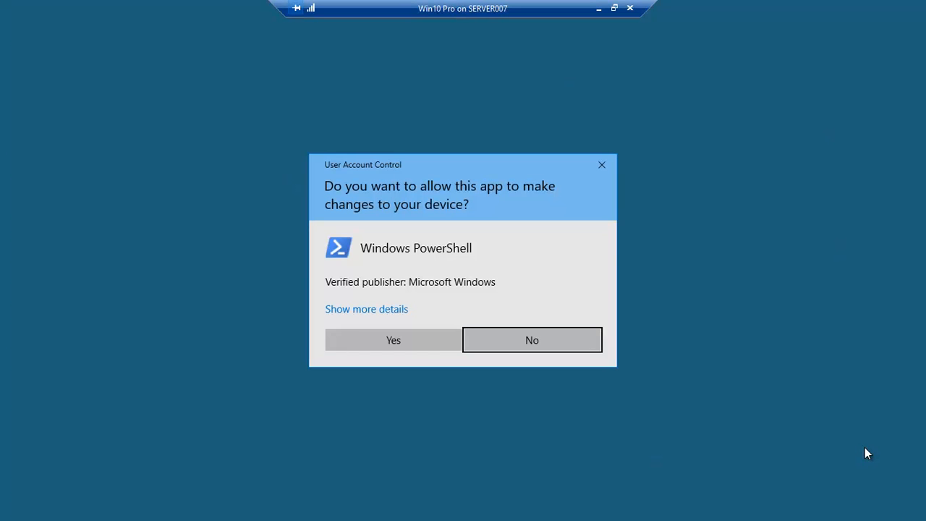
left_click(392, 340)
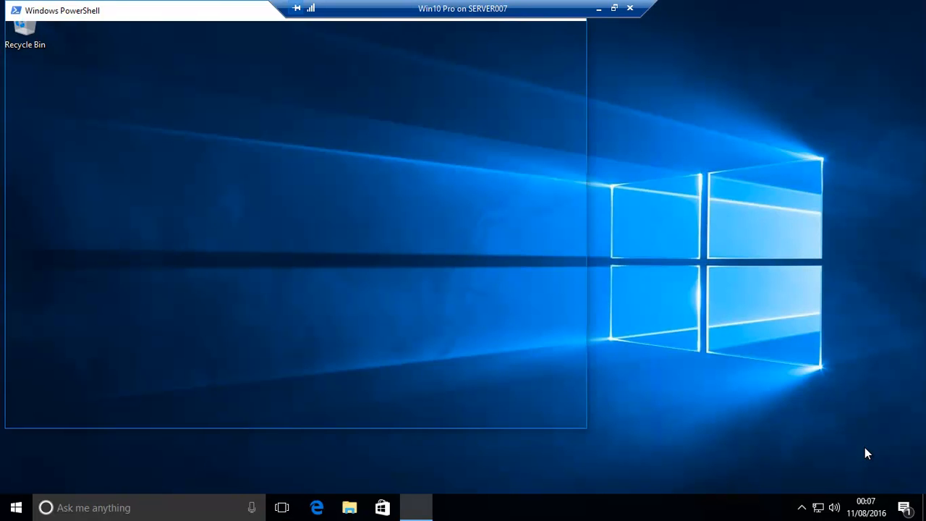
left_click(415, 507)
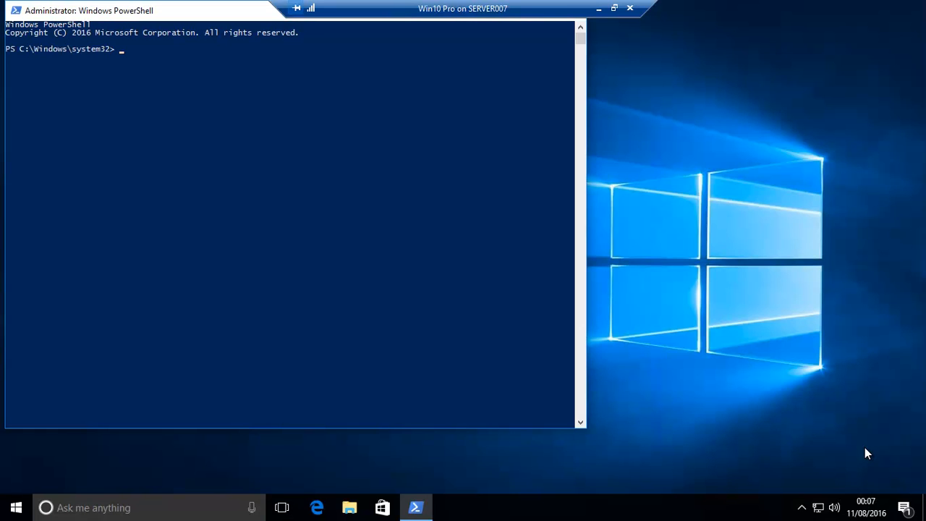
type("g")
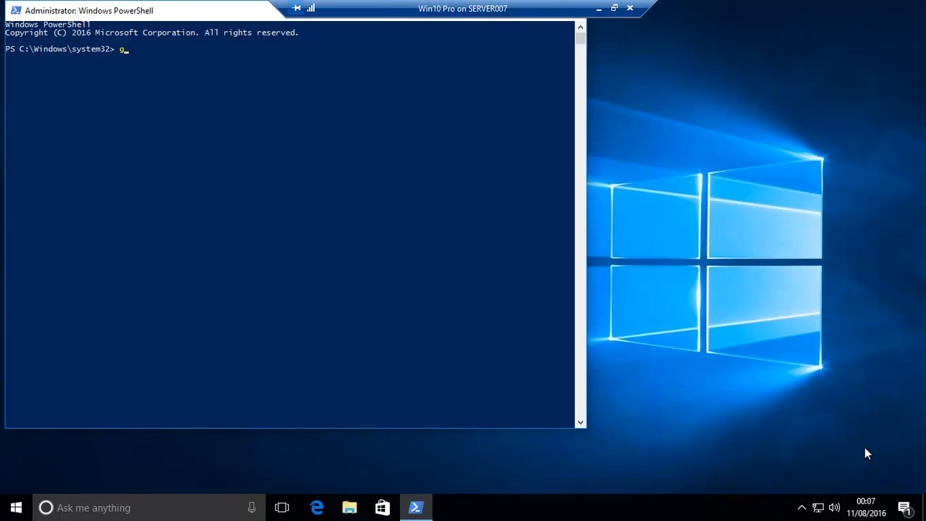
type("et")
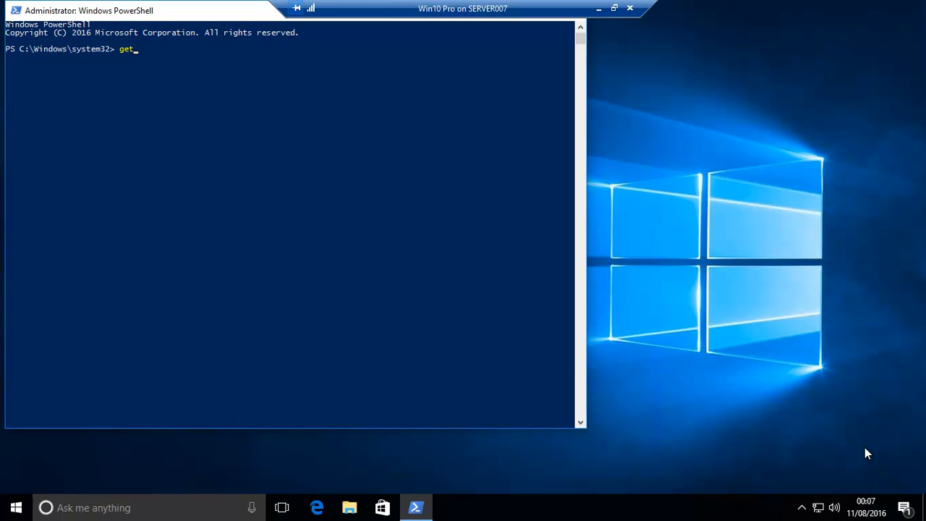
- Run 'get-appxpackage -allusers' to list app packages installed for all users
type("-")
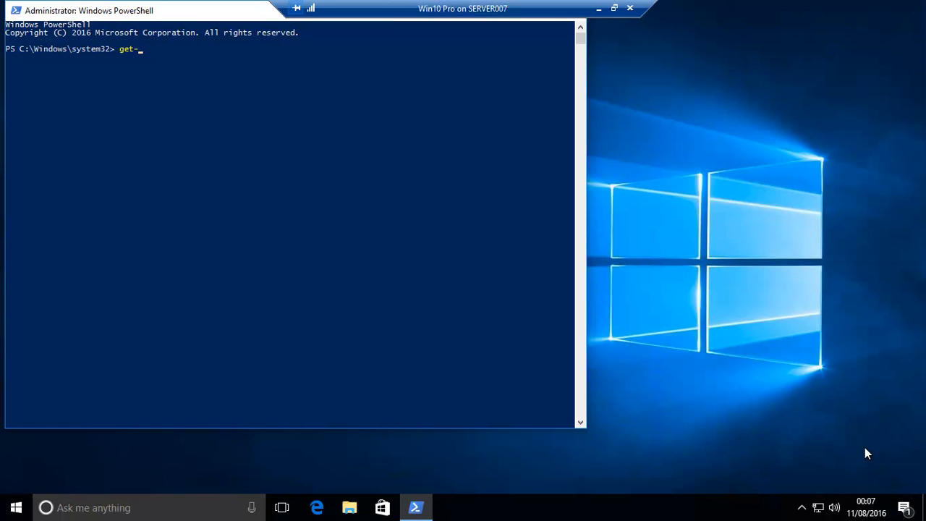
type("app")
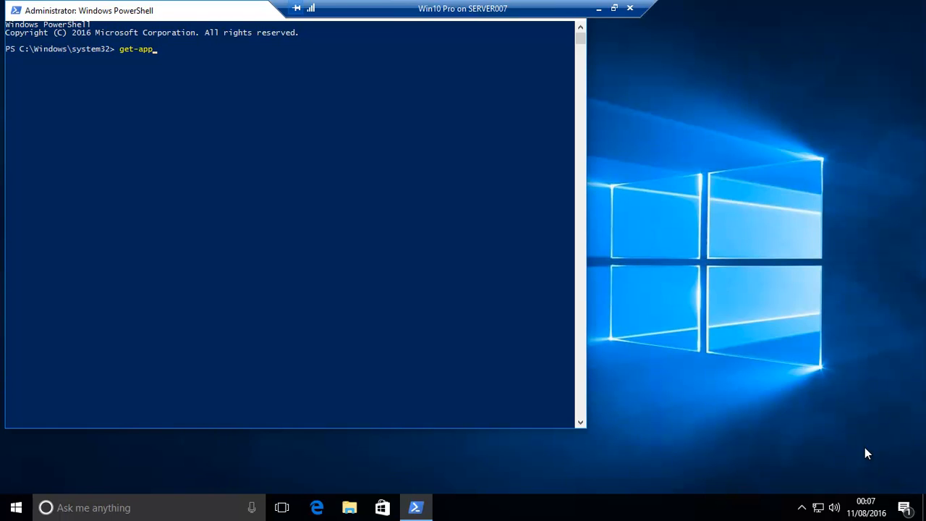
type("x")
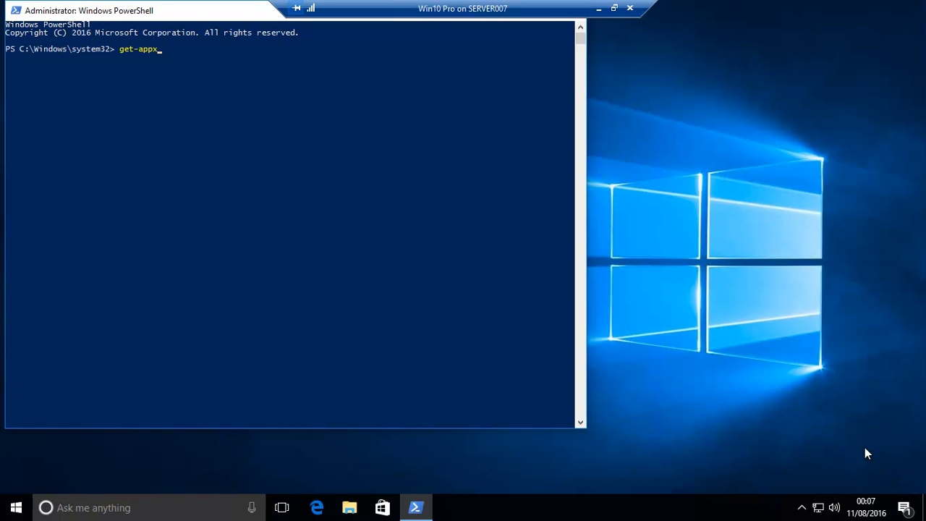
type("package")
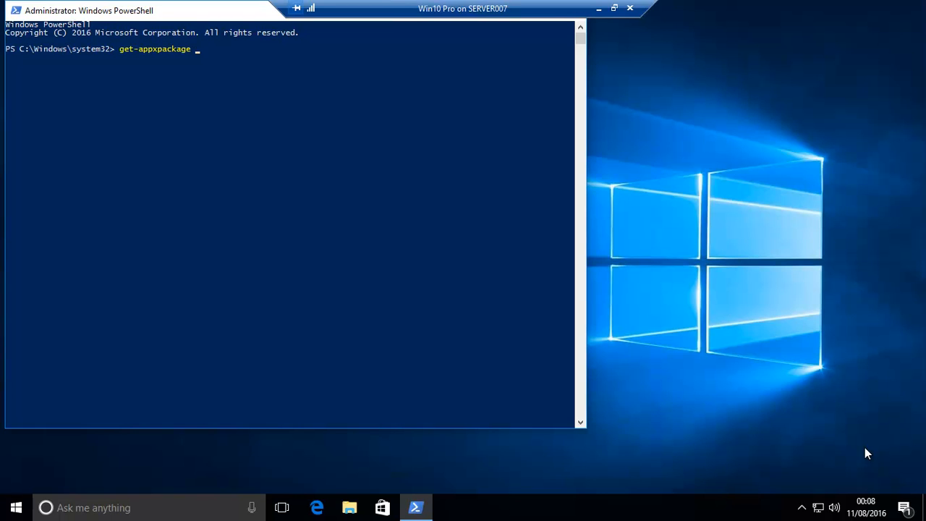
type("-all")
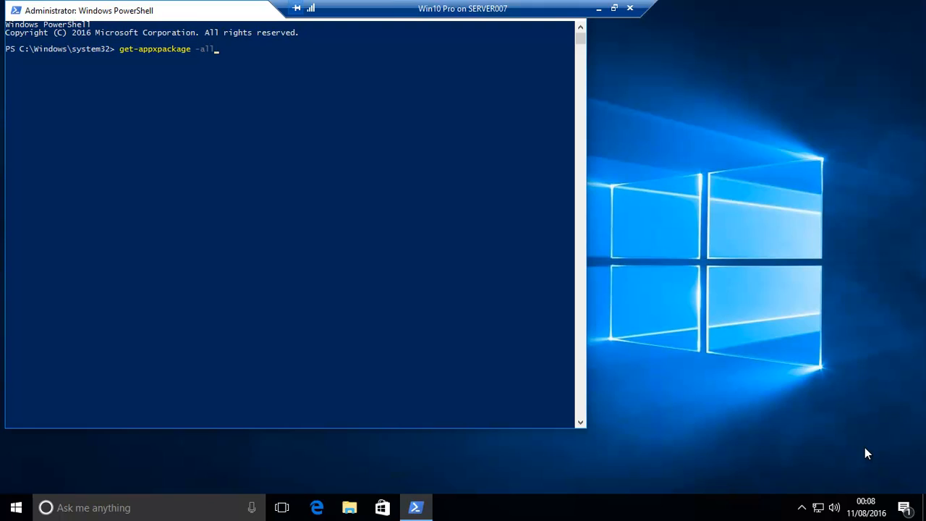
type("users")
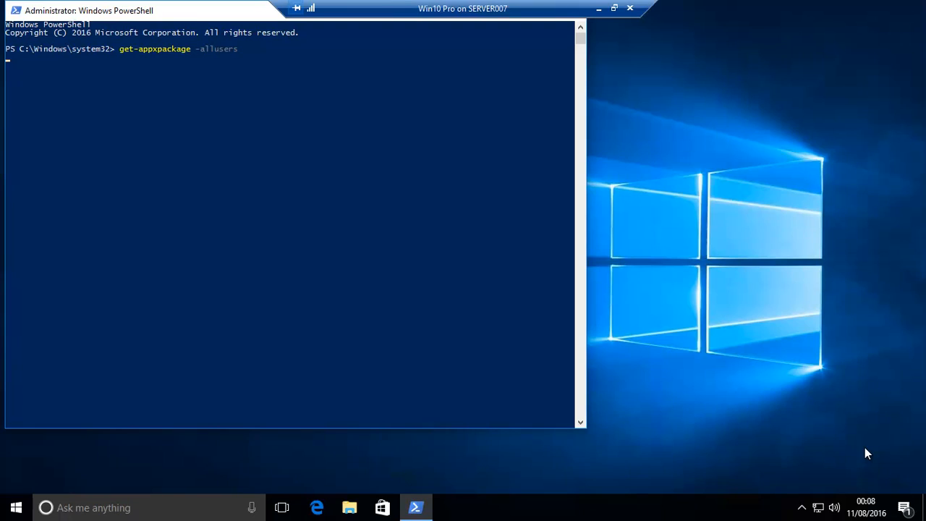
key("Return")
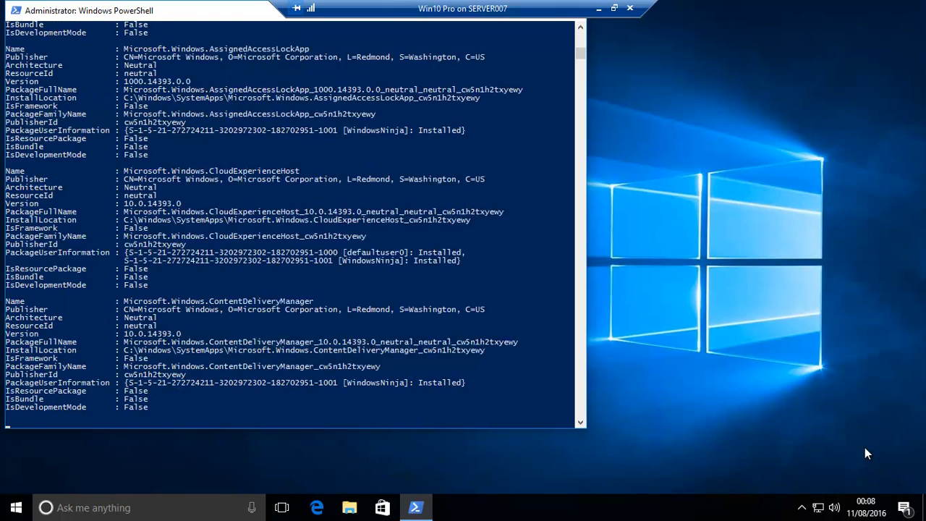
- Scroll through the Get-AppxPackage output to locate the Microsoft.WindowsStore entry until the prompt returns
scroll("down", 3)
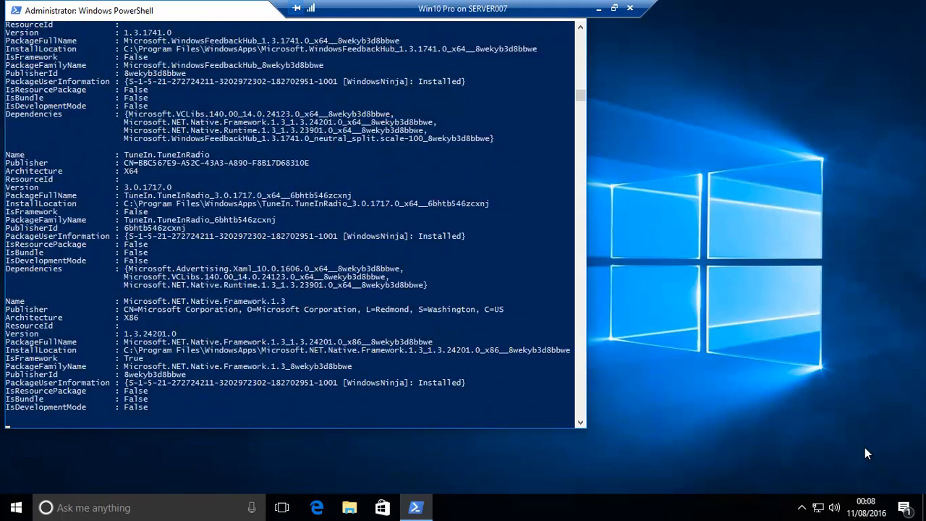
scroll("down", 3)
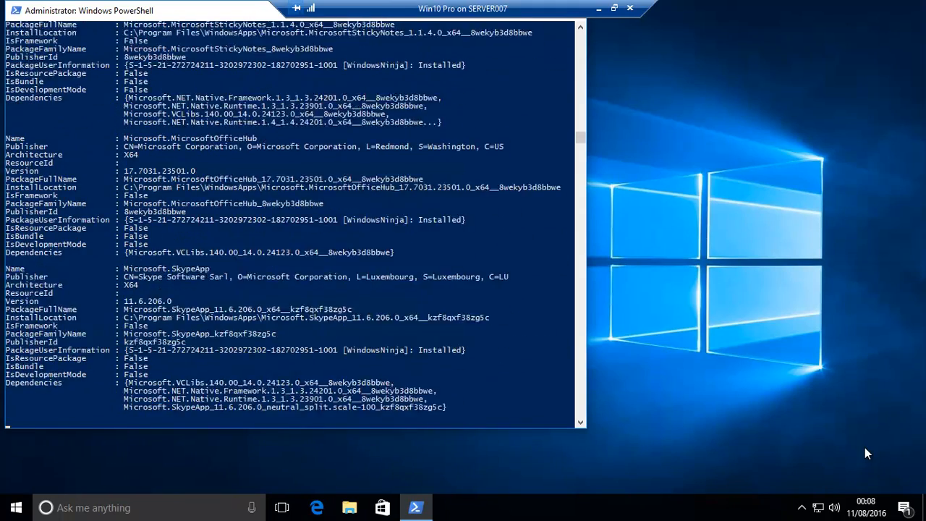
scroll("down", 3)
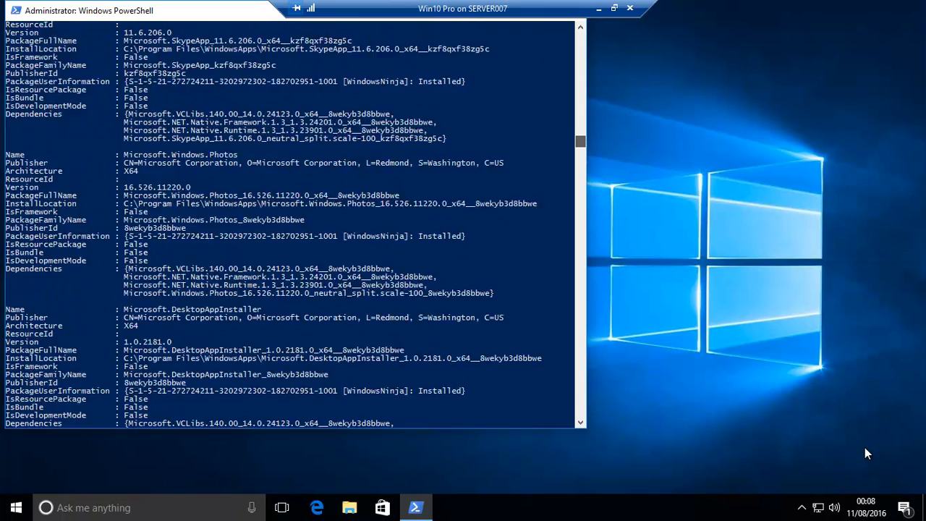
scroll("up", 3)
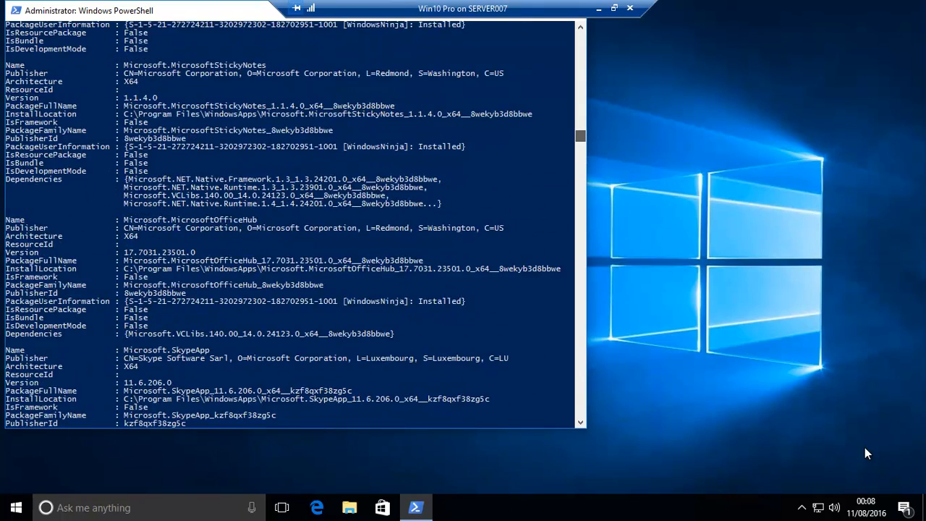
scroll("up", 3)
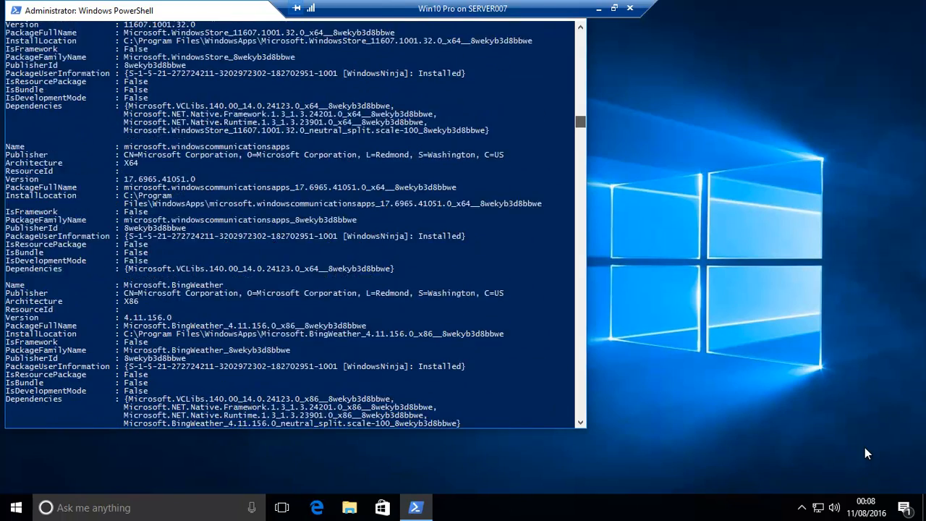
scroll("up", 3)
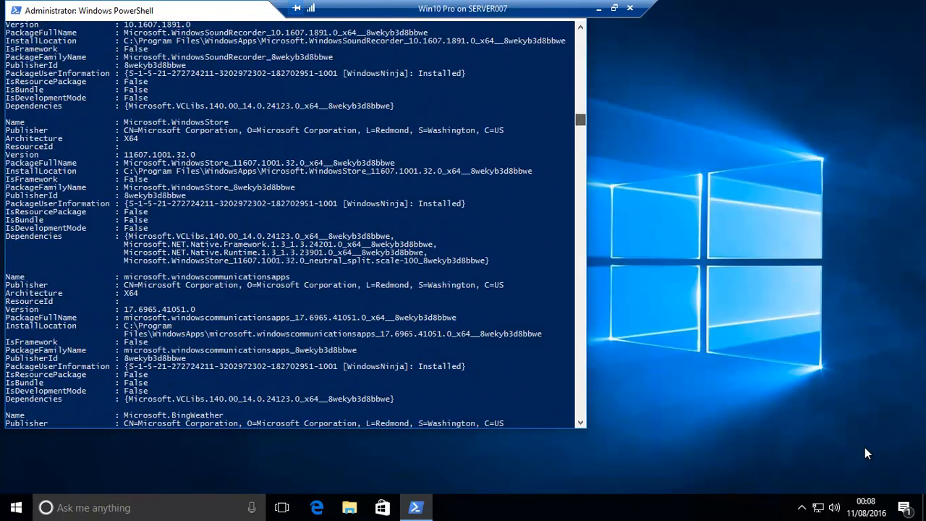
scroll("up", 3)
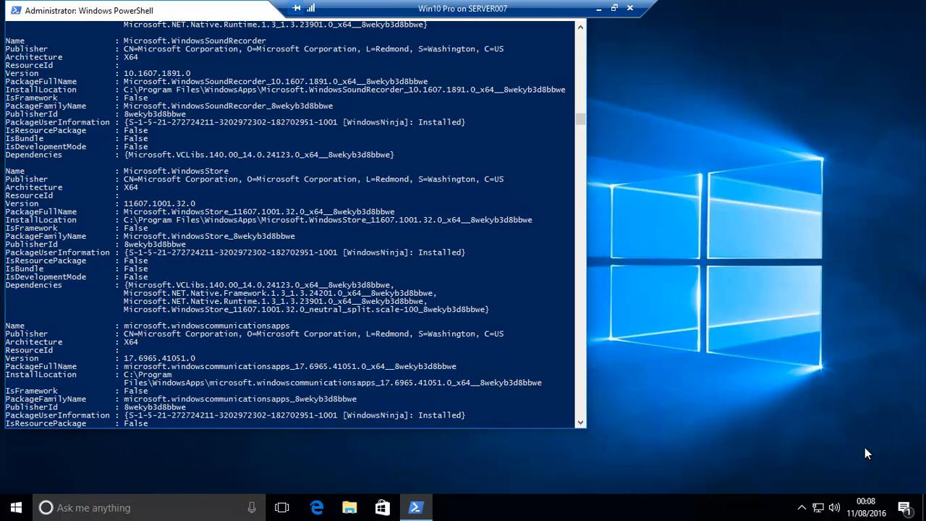
scroll("down", 3)
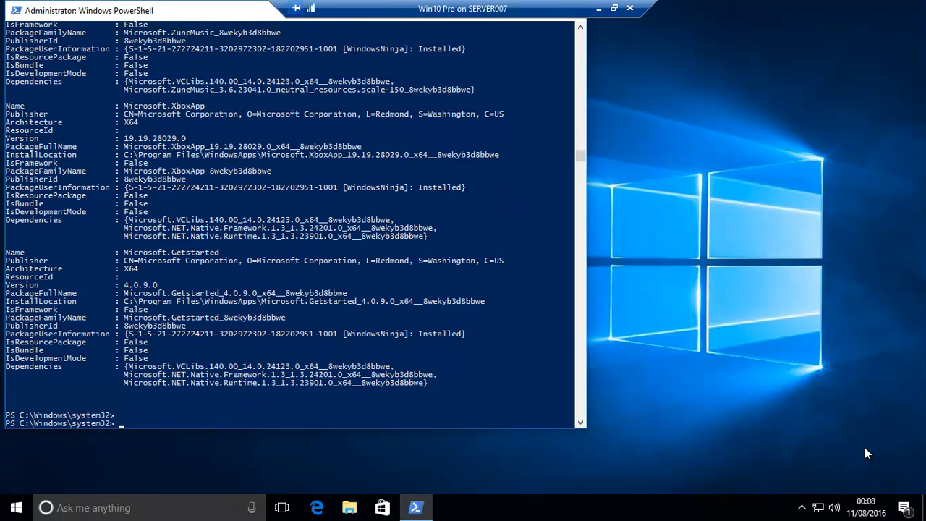
- Run 'remove-appxpackage Microsoft.WindowsStore_11607.1001.32.0_x64__8wekyb3d8bbwe' to uninstall the Store, then bring up Start
type("rem")
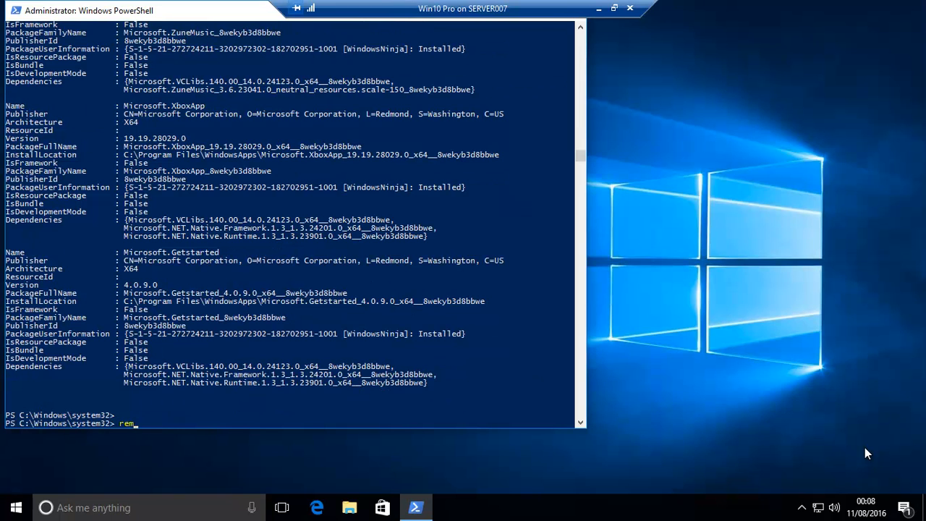
type("ove")
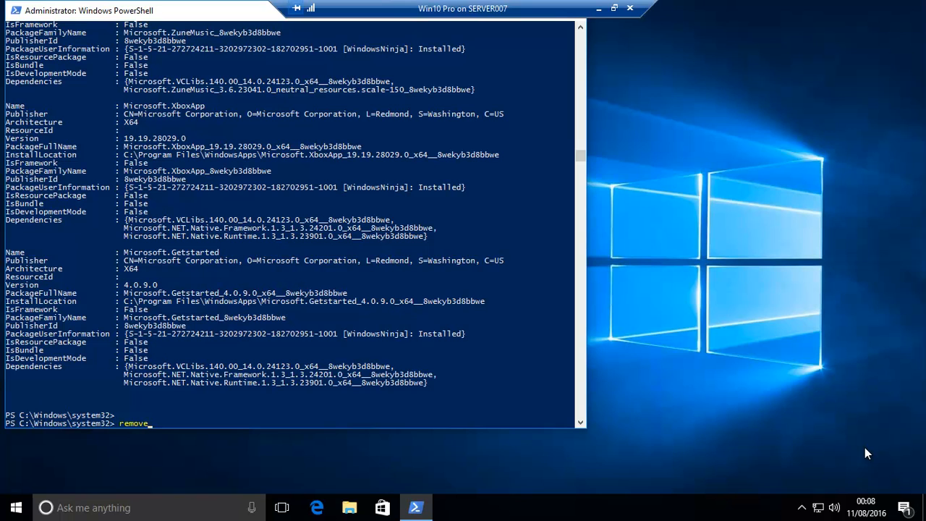
type("-a")
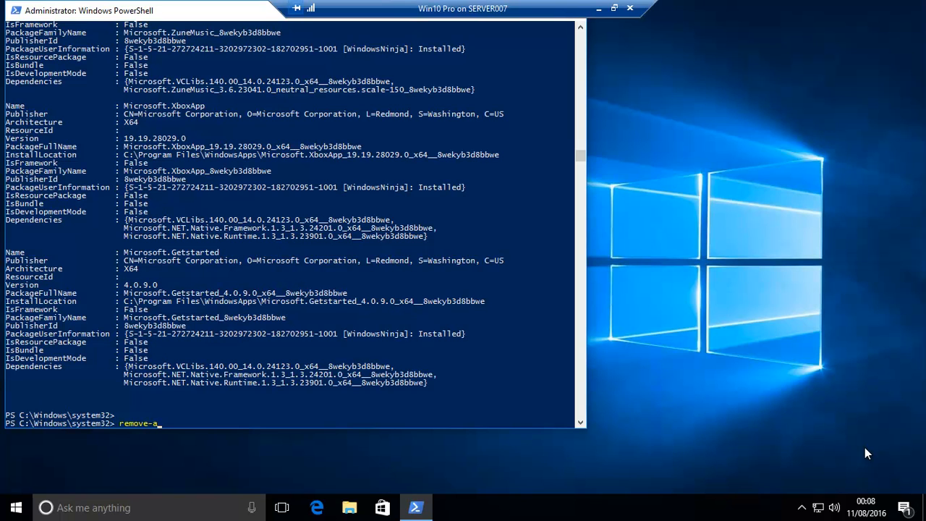
type("ppxpa")
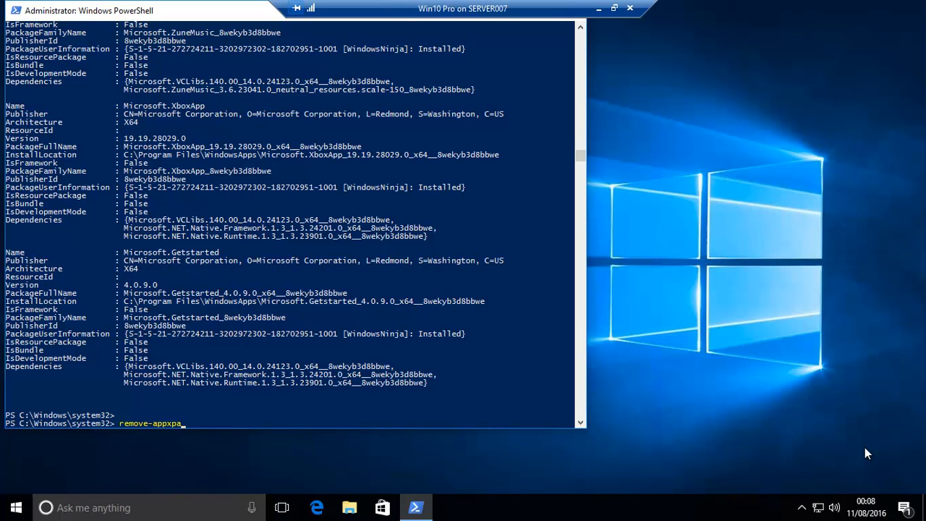
type("ckage")
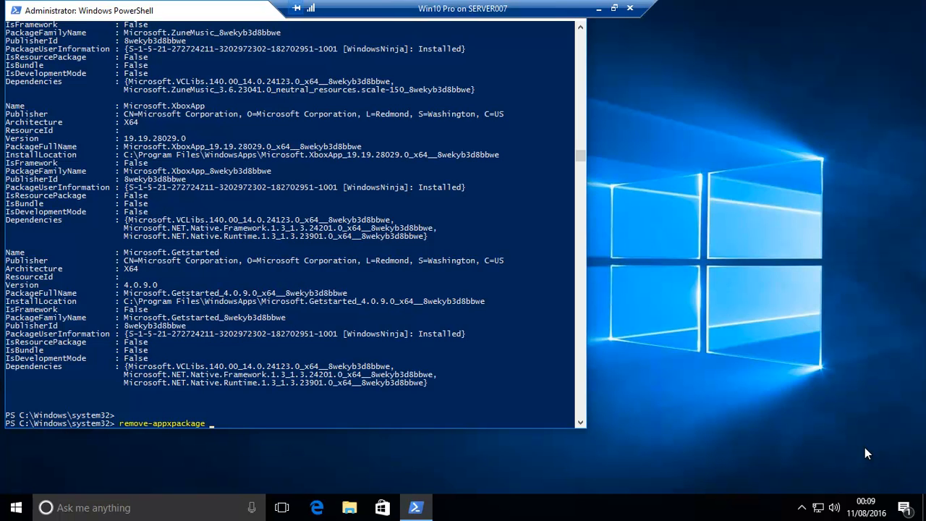
type("Microsoft.WindowsStore_11607.1001.32.0_x64__8wekyb3d8bbwe")
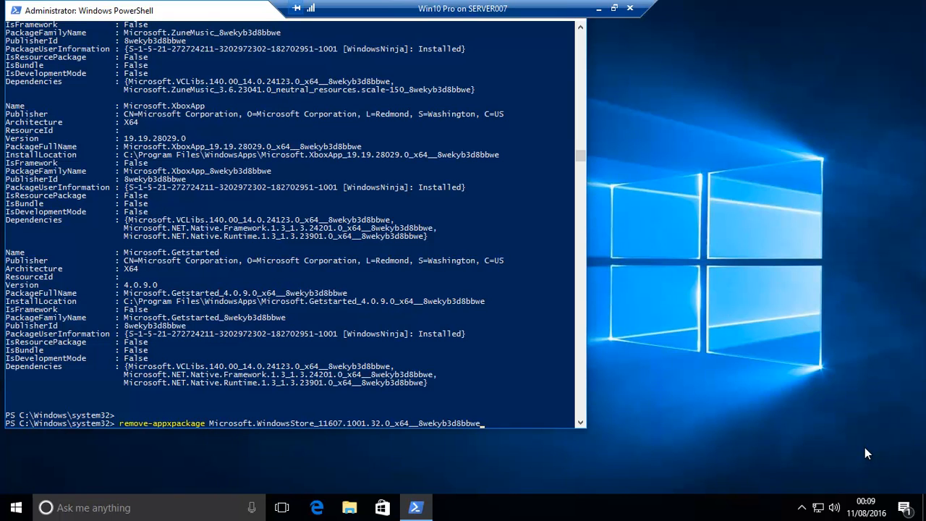
key("Return")
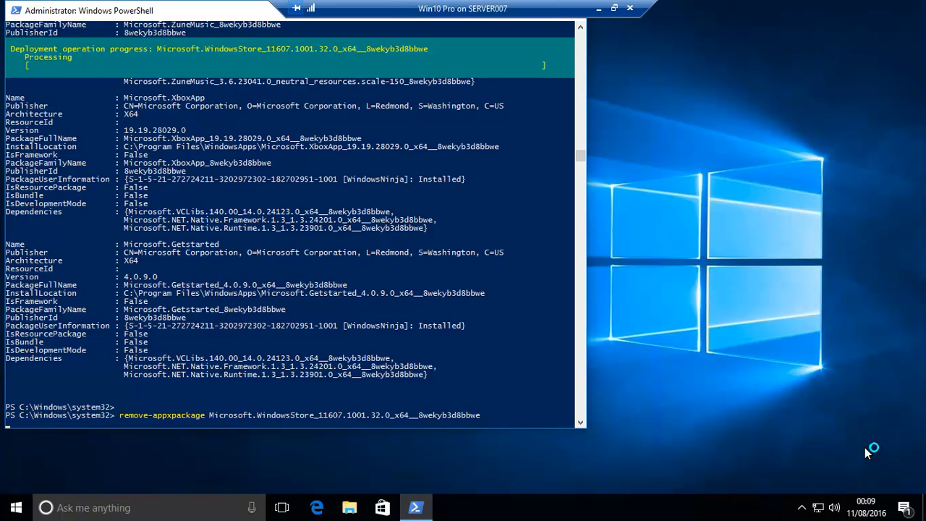
left_click(16, 507)
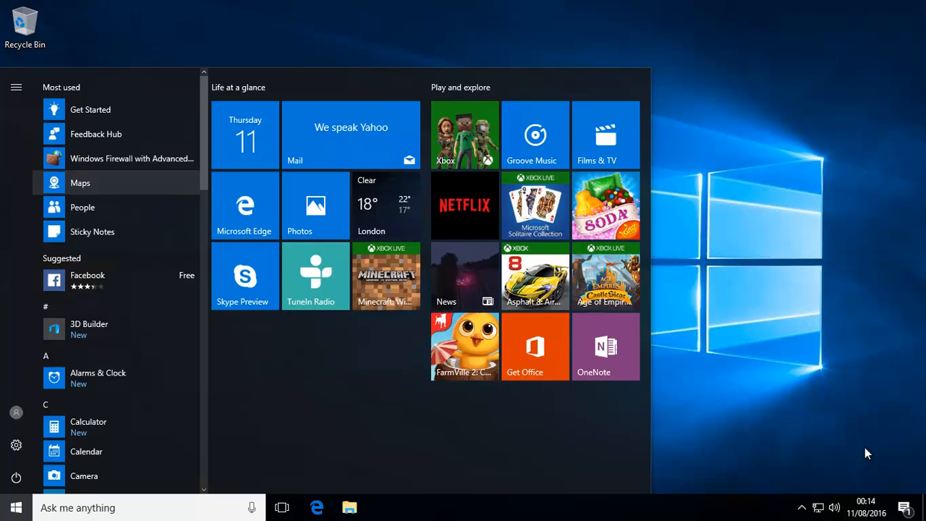
mouse_move(90, 109)
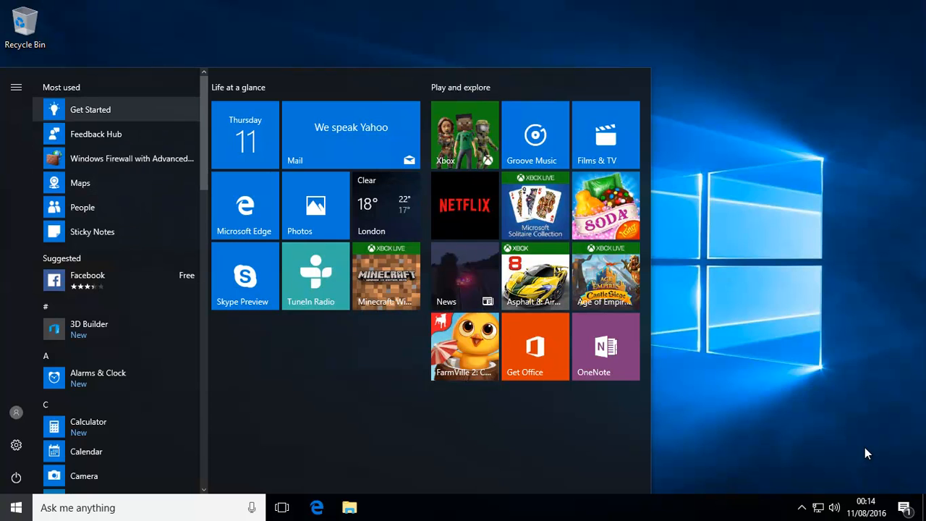
mouse_move(96, 133)
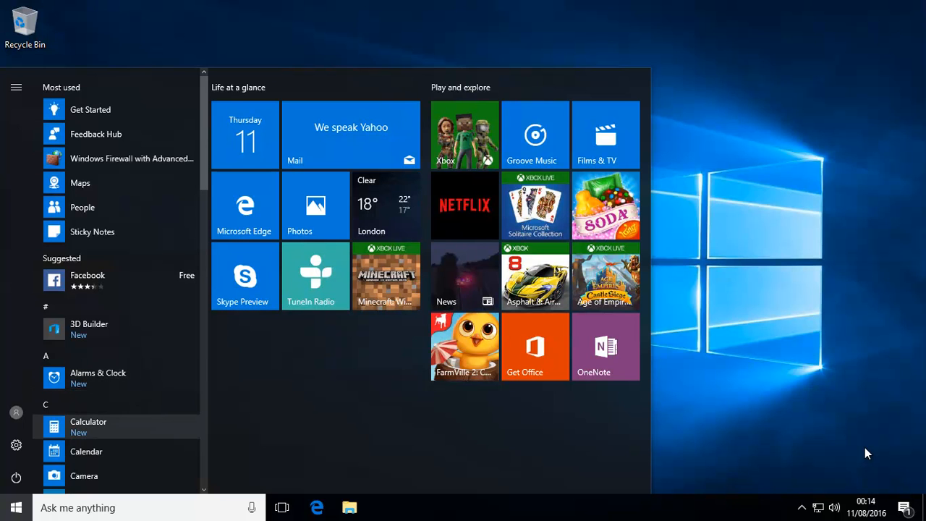
- Bring up the Start menu to begin an app search
left_click(14, 507)
type("p")
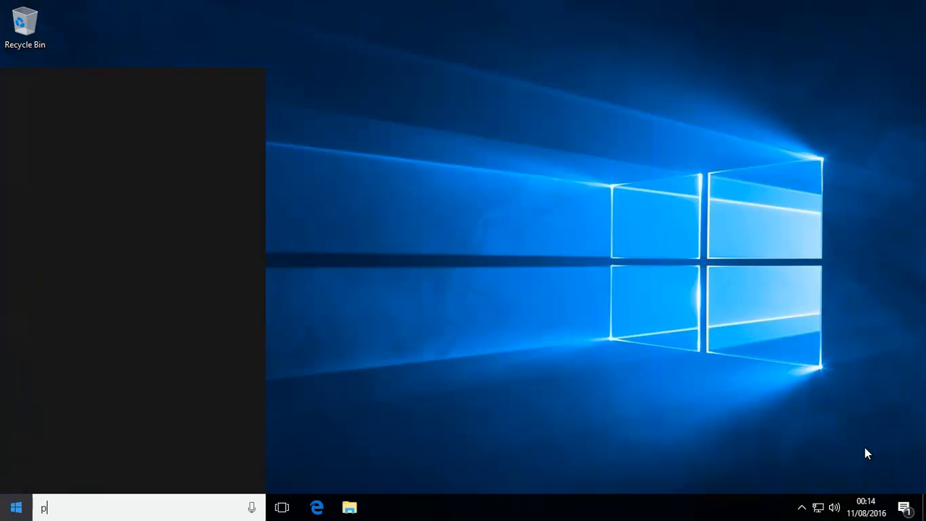
- Launch Windows PowerShell as administrator from the 'power' search and approve the UAC prompt
type("ower")
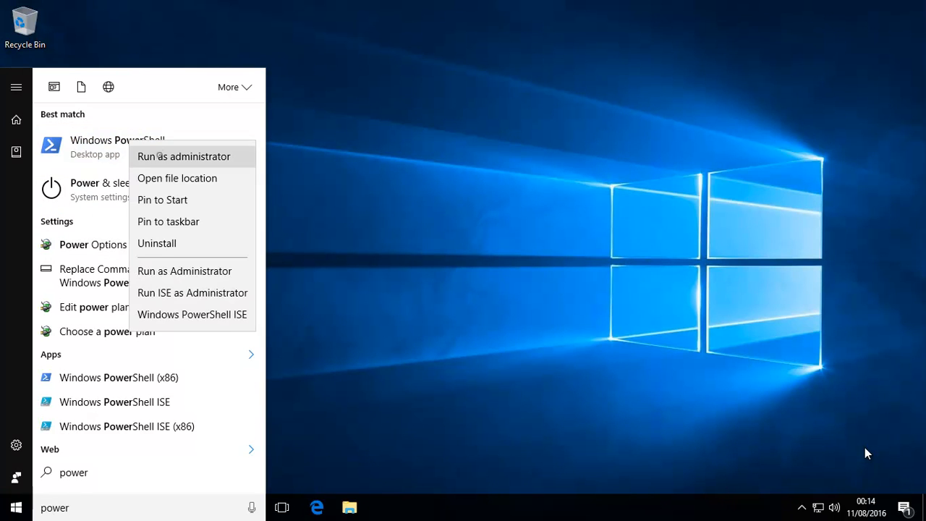
left_click(183, 156)
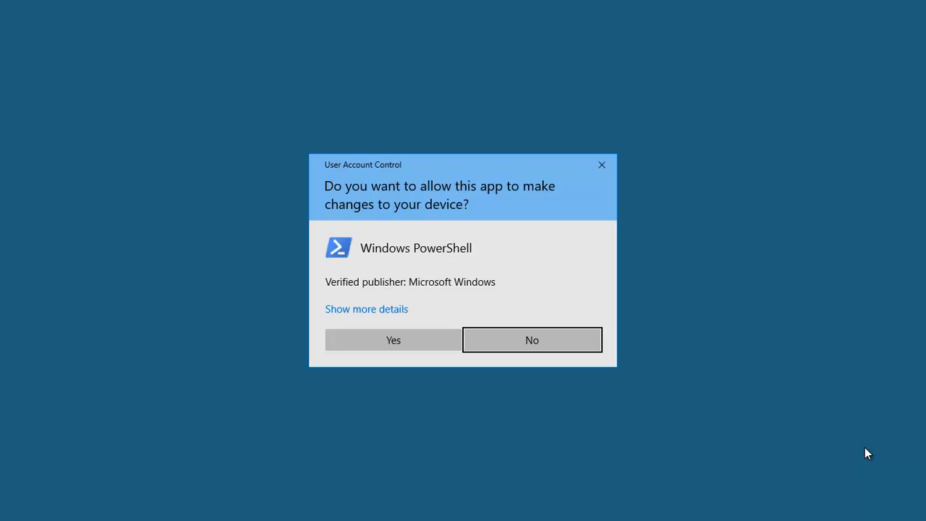
left_click(531, 340)
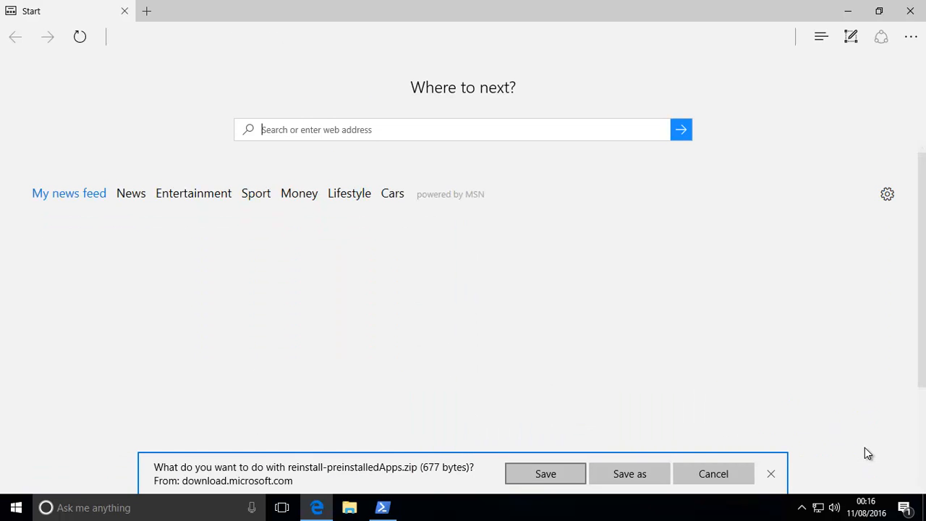
- Save reinstall-preinstalledApps.zip from the Edge download bar
left_click(544, 473)
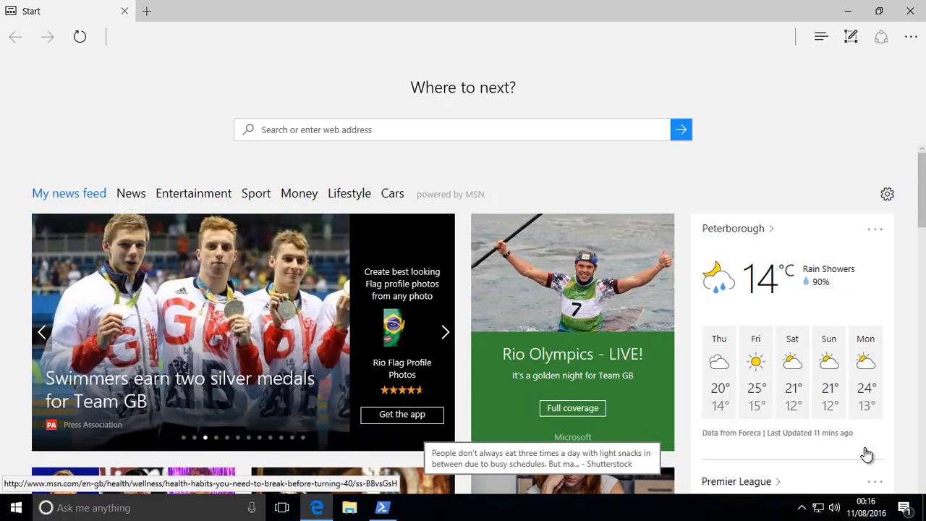
- Copy reinstall-preinstalledApps.ps1 from inside the downloaded zip archive
left_click(349, 507)
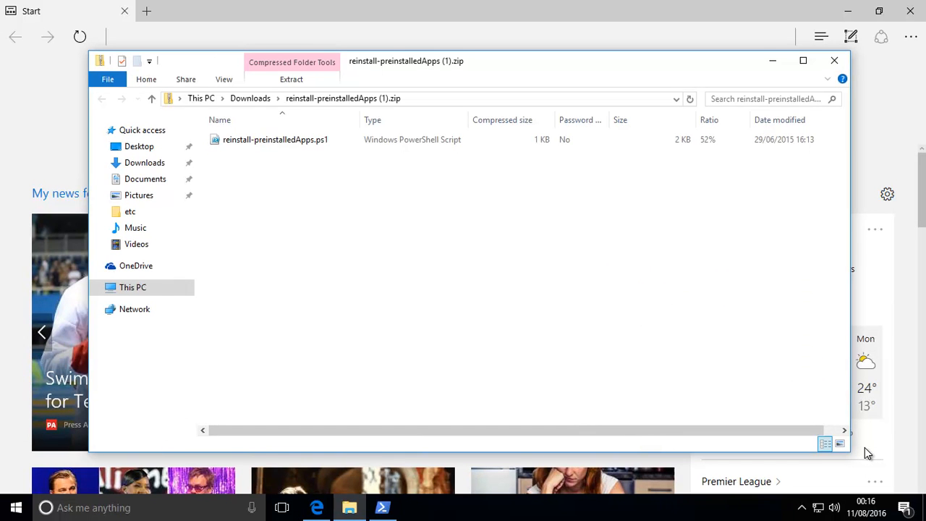
left_click(275, 139)
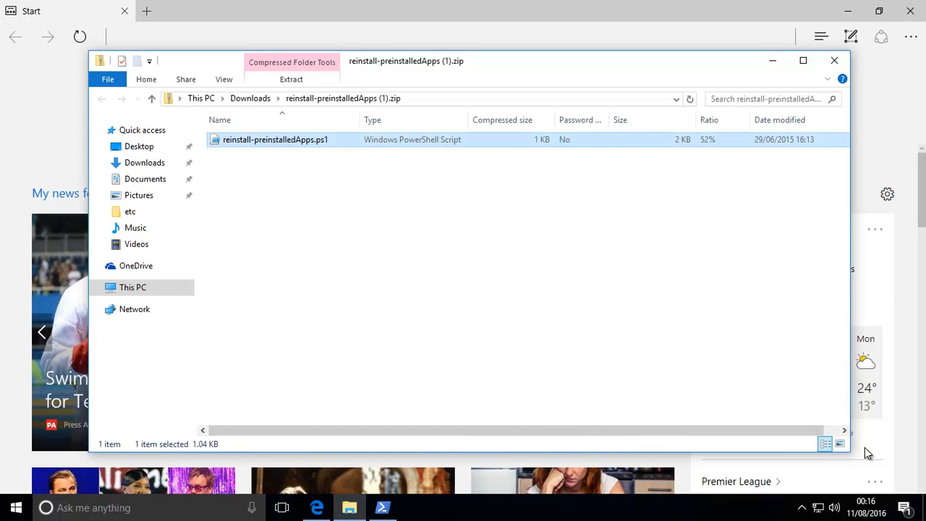
right_click(275, 139)
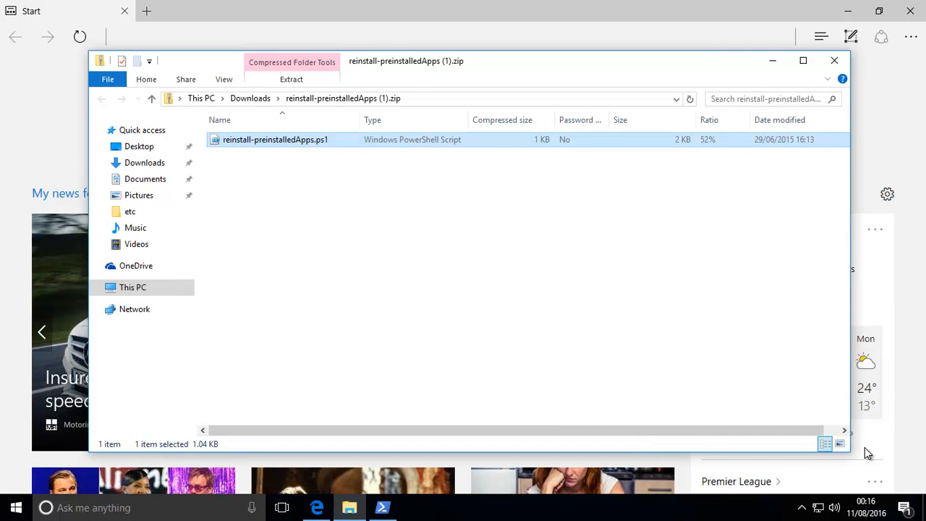
mouse_move(349, 507)
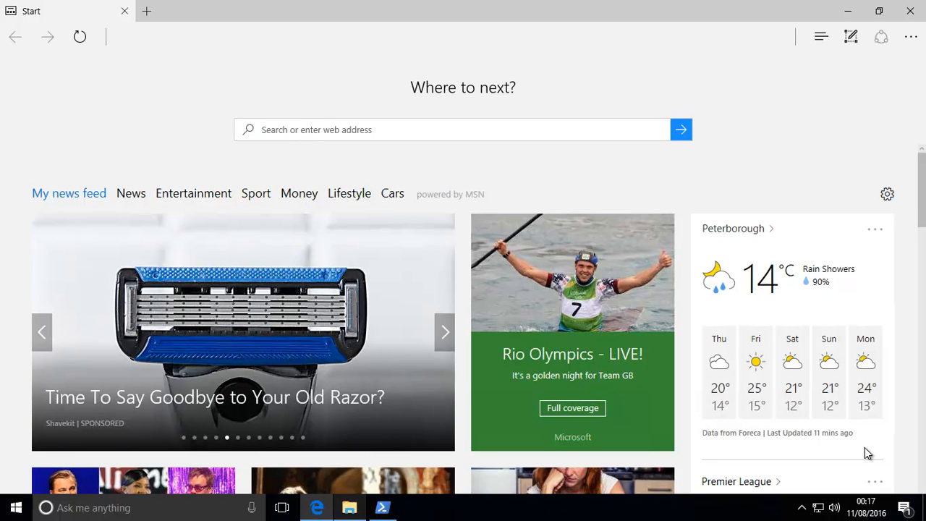
- Paste reinstall-preinstalledApps.ps1 into the root of Local Disk (C:) via This PC
left_click(349, 507)
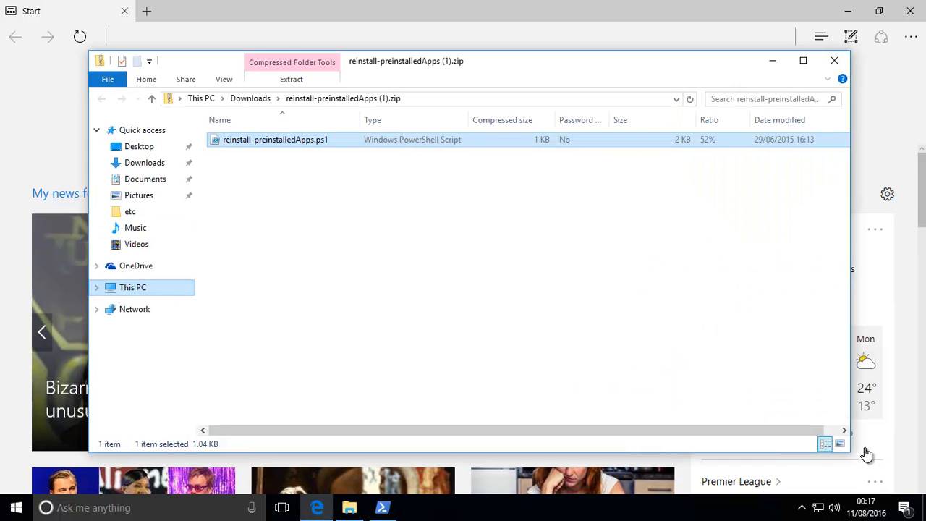
left_click(132, 287)
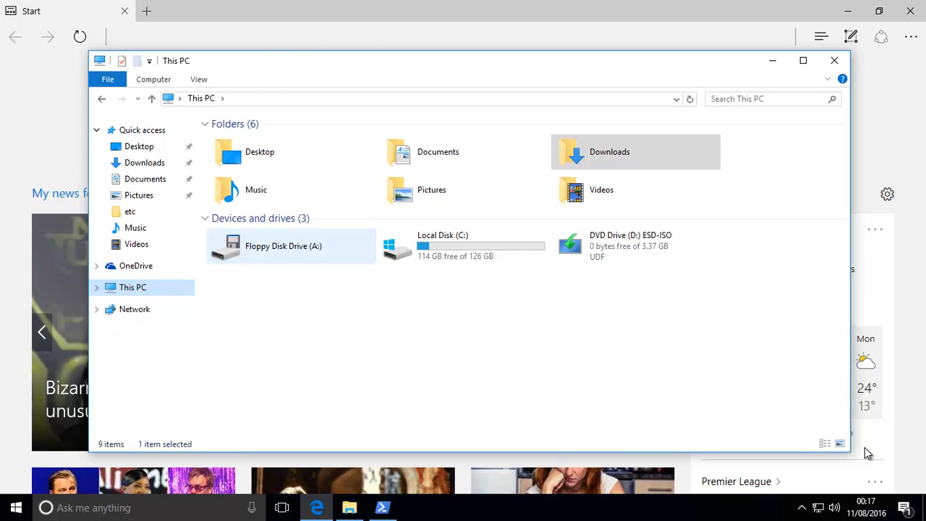
double_click(442, 246)
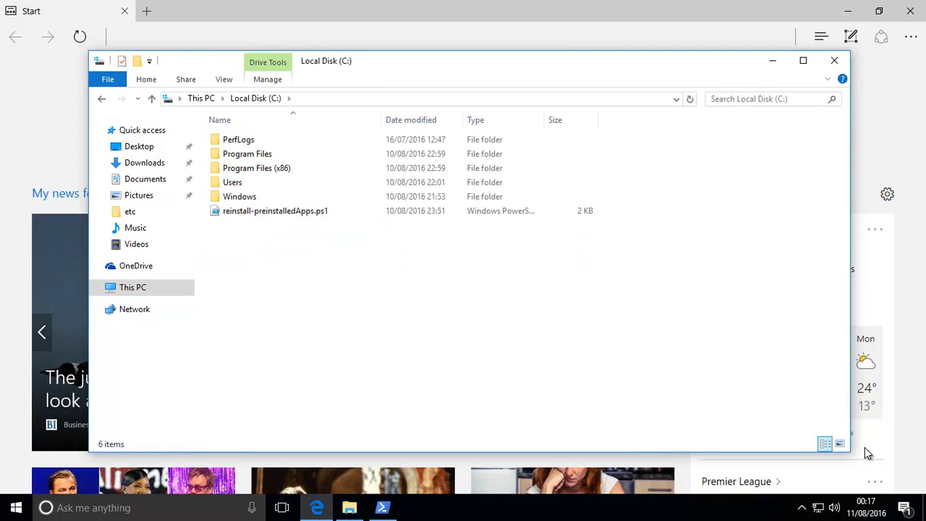
right_click(314, 261)
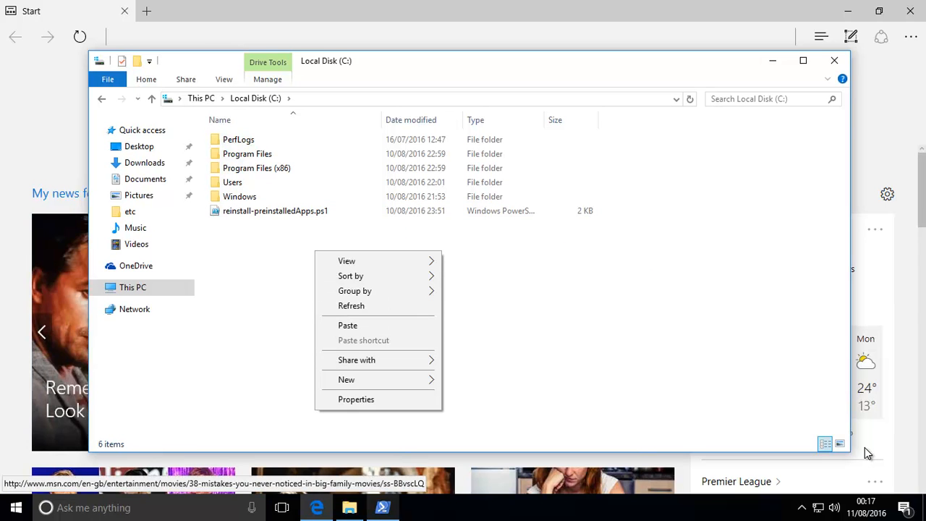
left_click(579, 326)
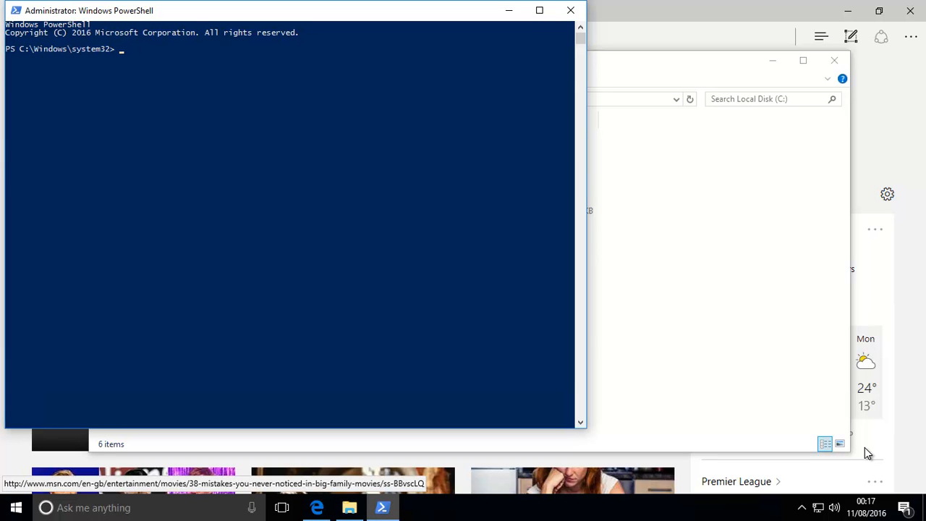
- Run set-executionpolicy unrestricted and answer Y to the policy change prompt
type("se")
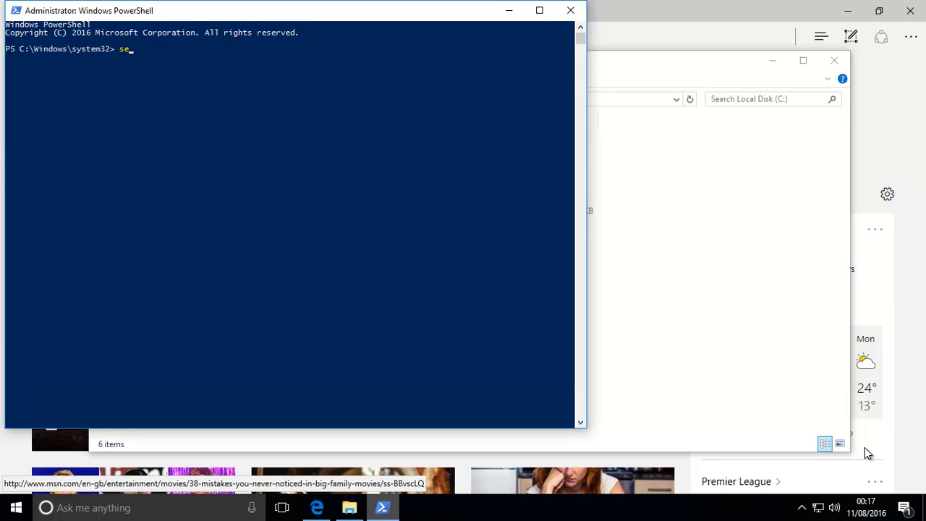
type("t")
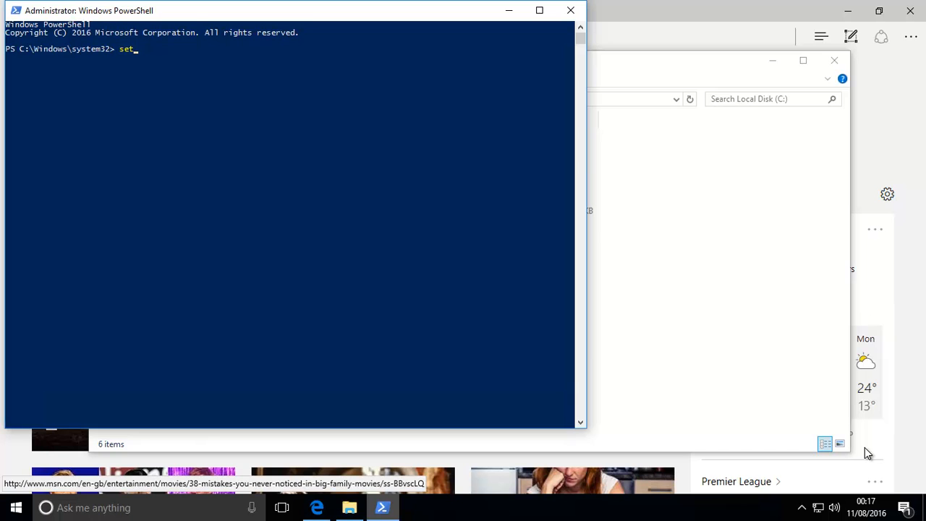
type("-ex")
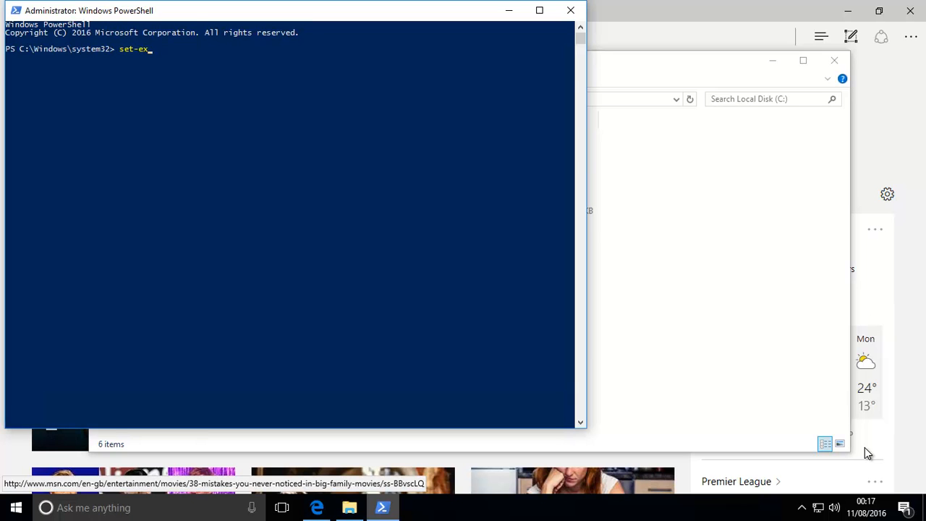
type("ecution")
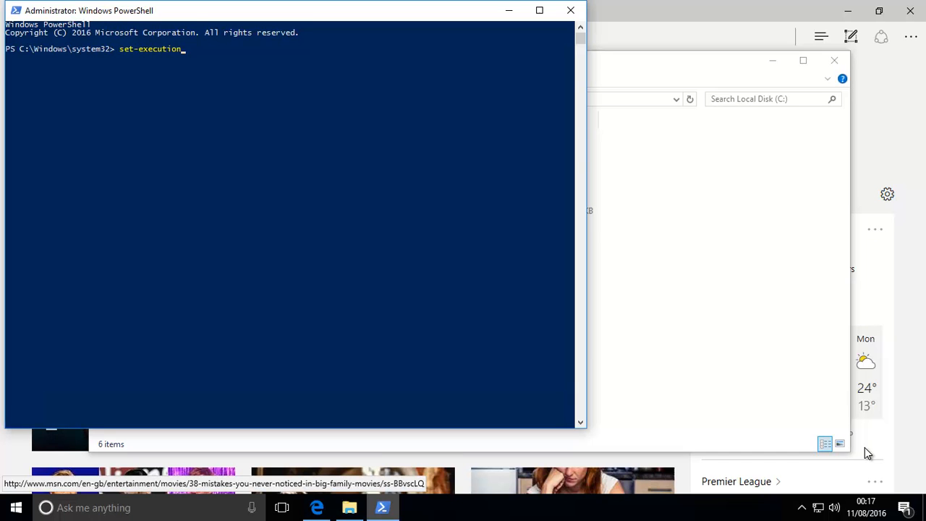
type("policy un")
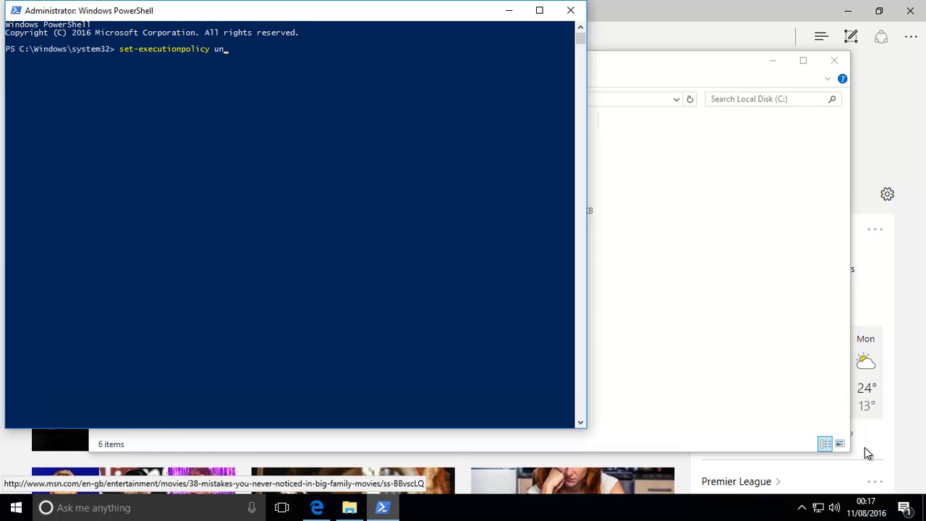
type("restricted")
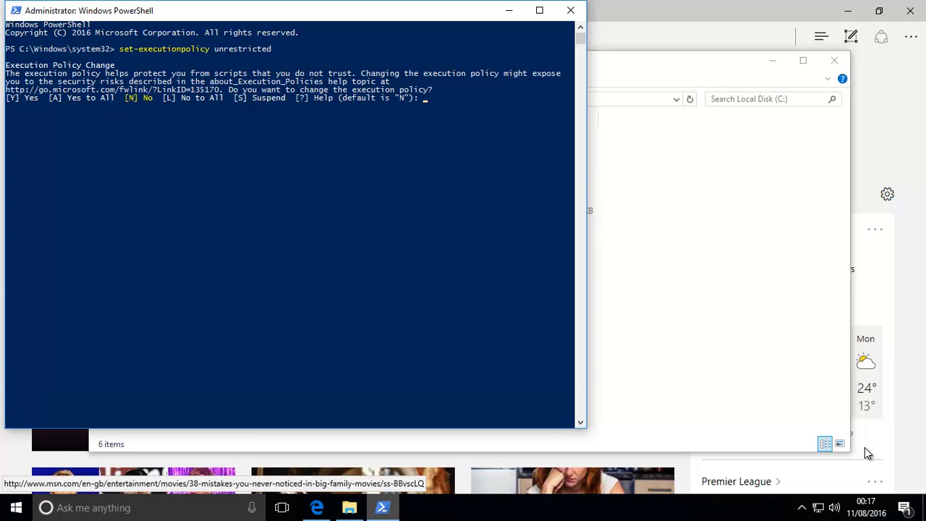
type("y")
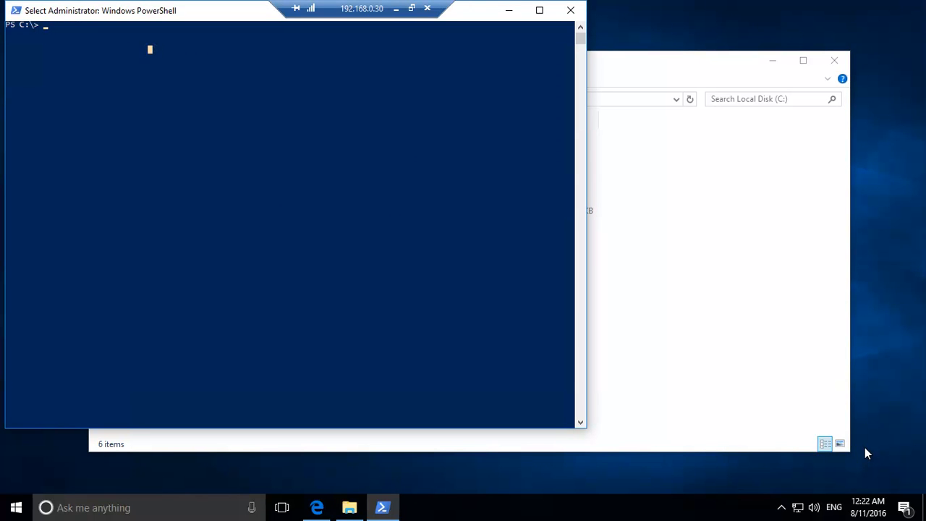
- Move to the root of C: with cd \ and list its contents with dir
type("cd")
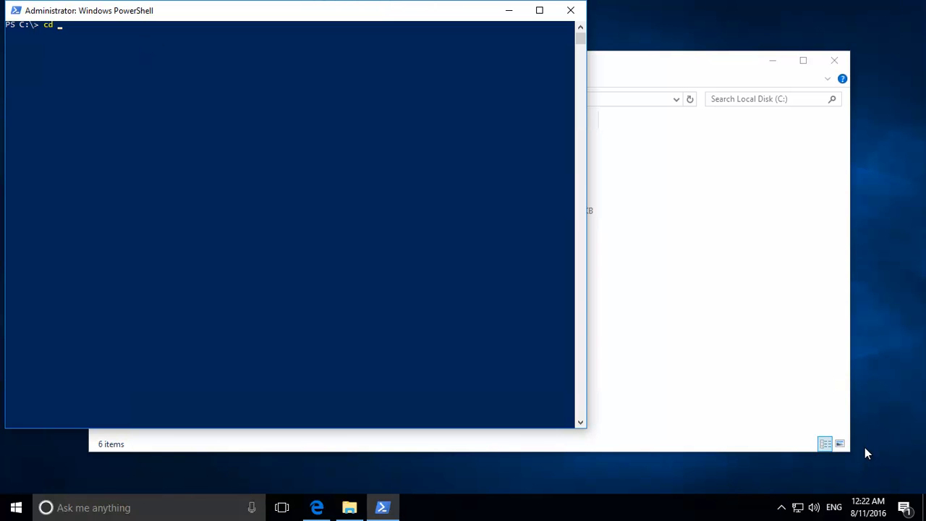
key("Return")
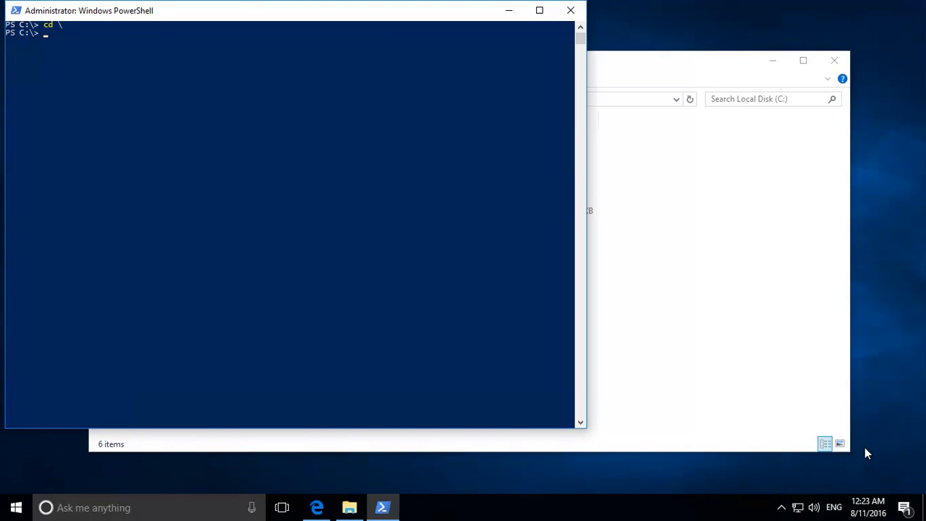
type("di")
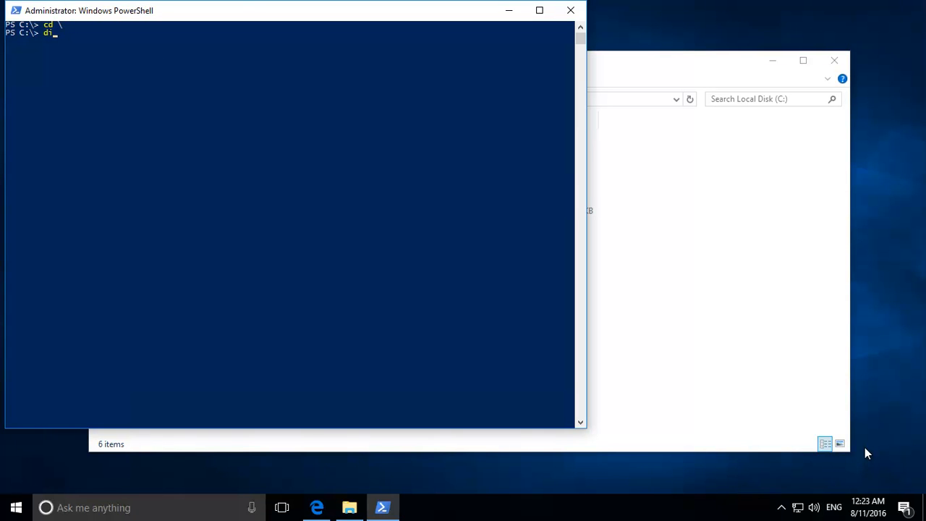
key("Return")
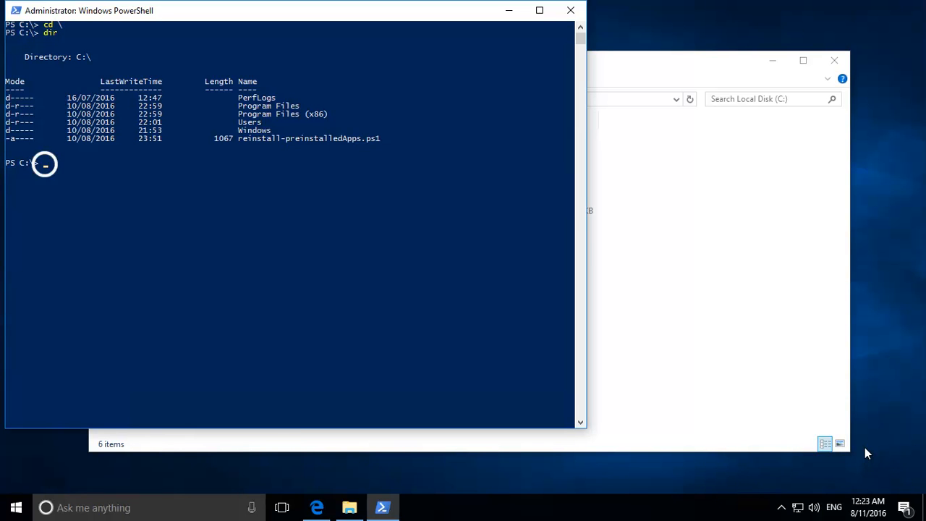
- Run .\reinstall-preinstalledApps.ps1 *Microsoft.WindowsStore* and answer R at the security warning
type(".\\reinstall-preinstalledApps.ps1 *Microsoft.WindowsStore*")
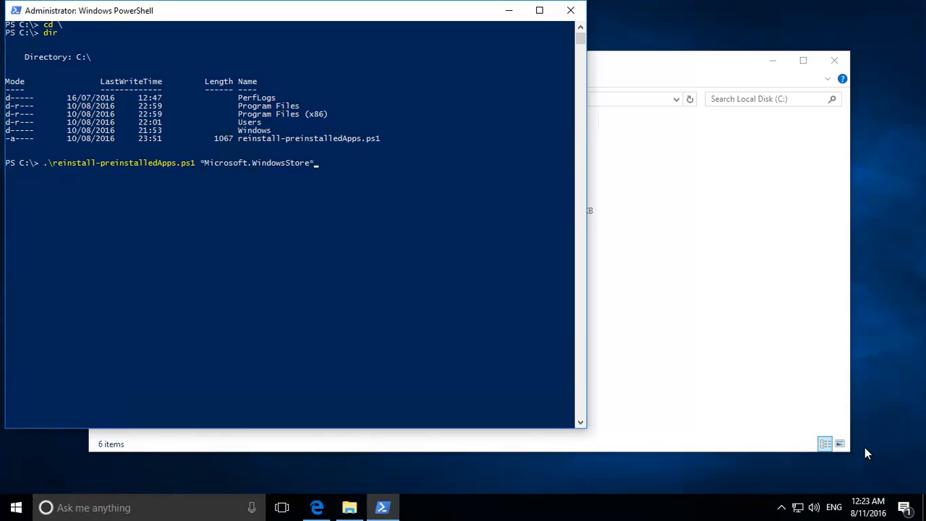
key("Return")
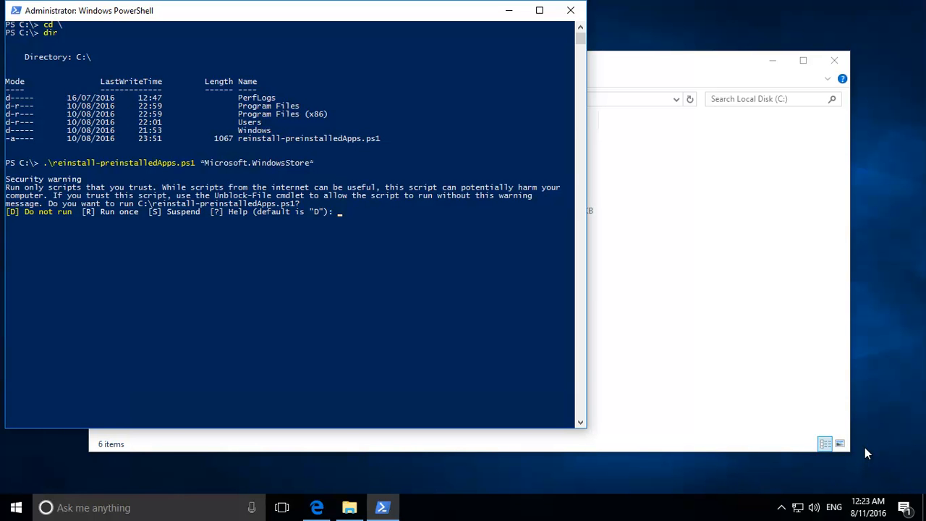
type("r")
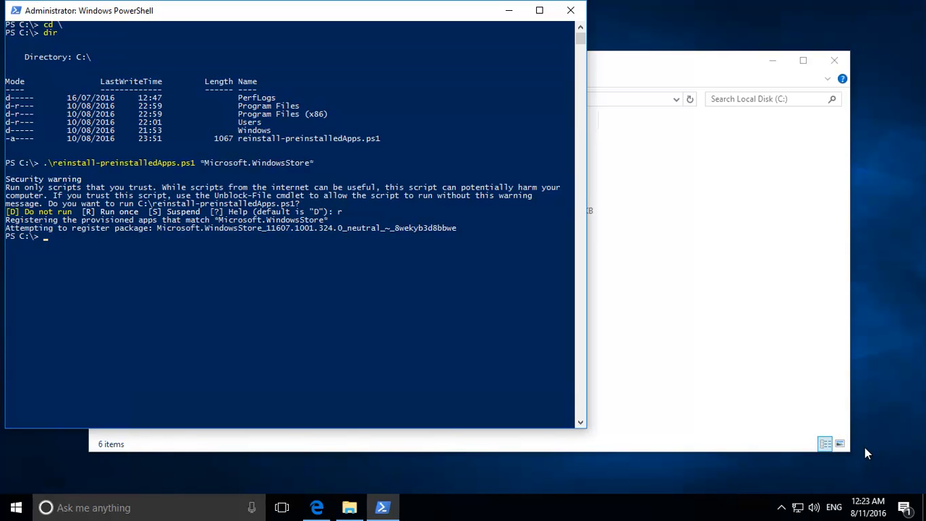
left_click(15, 506)
type("s")
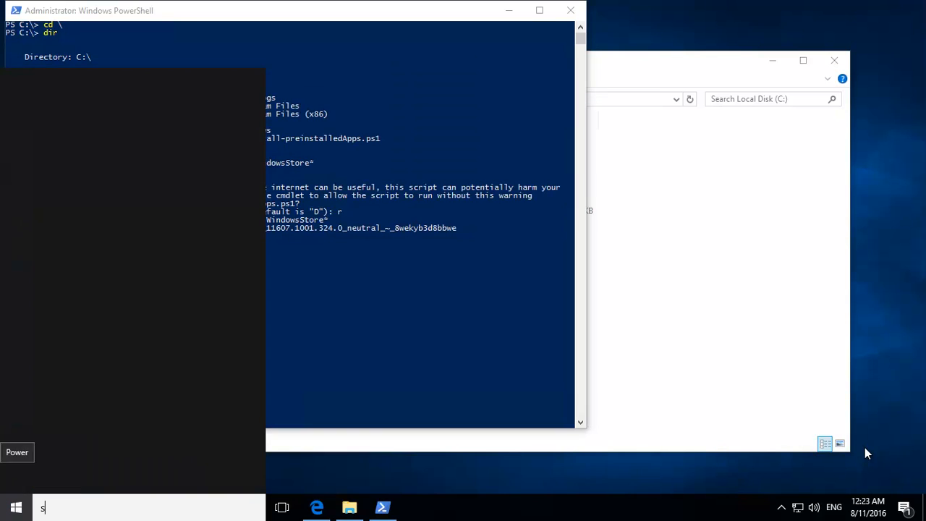
- Search 'store' in the Start menu before running WSReset.exe once
type("tore")
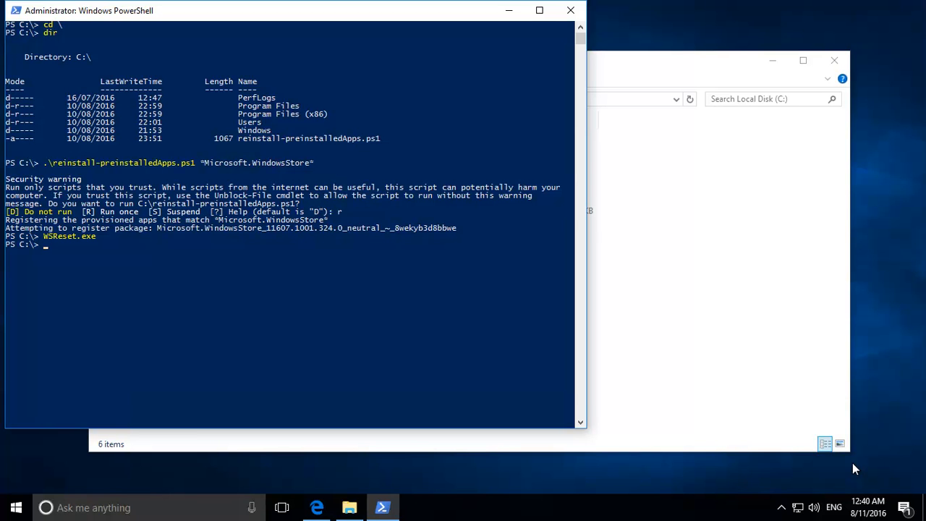
mouse_move(204, 283)
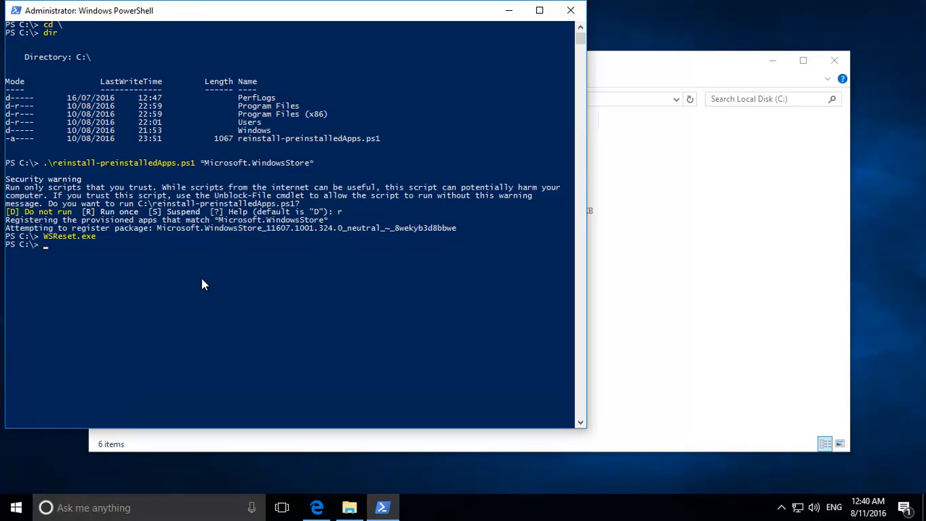
- Run WSReset.exe again and close the Store window once its home page opens
type("WSReset.exe")
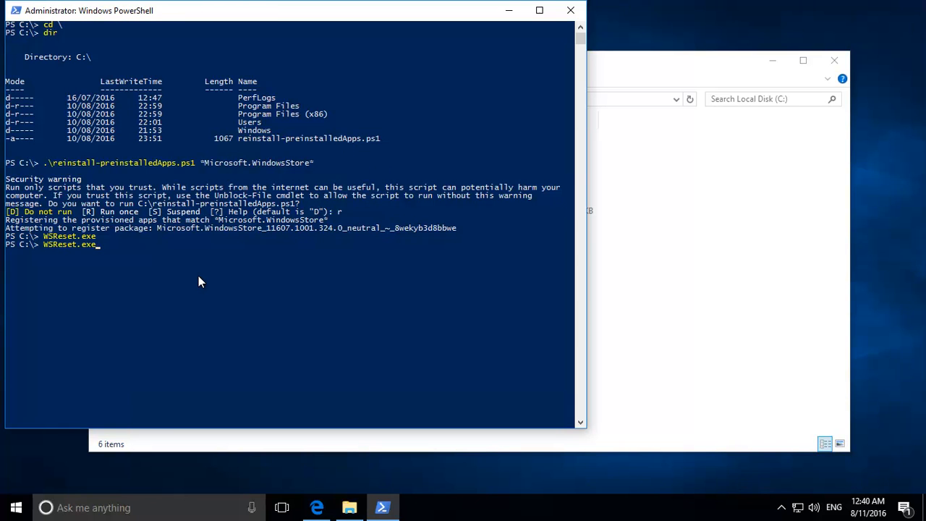
key("Return")
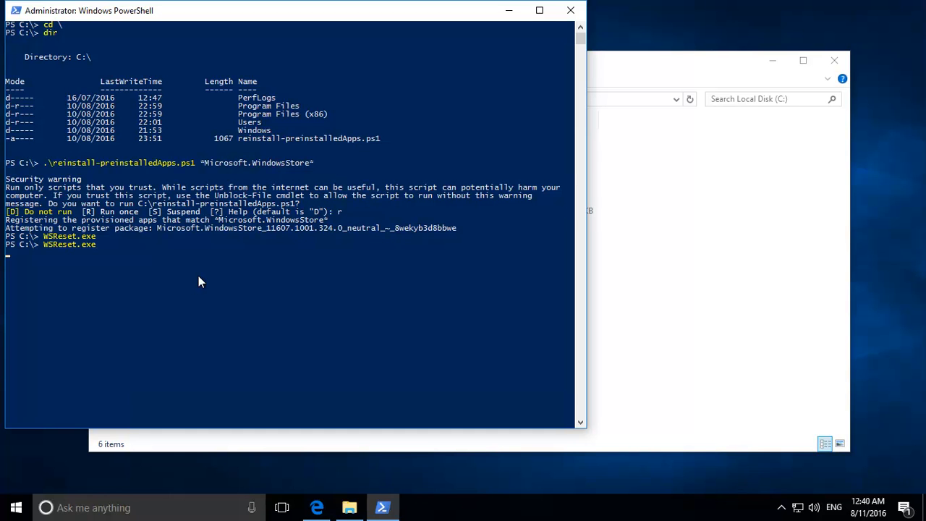
mouse_move(393, 282)
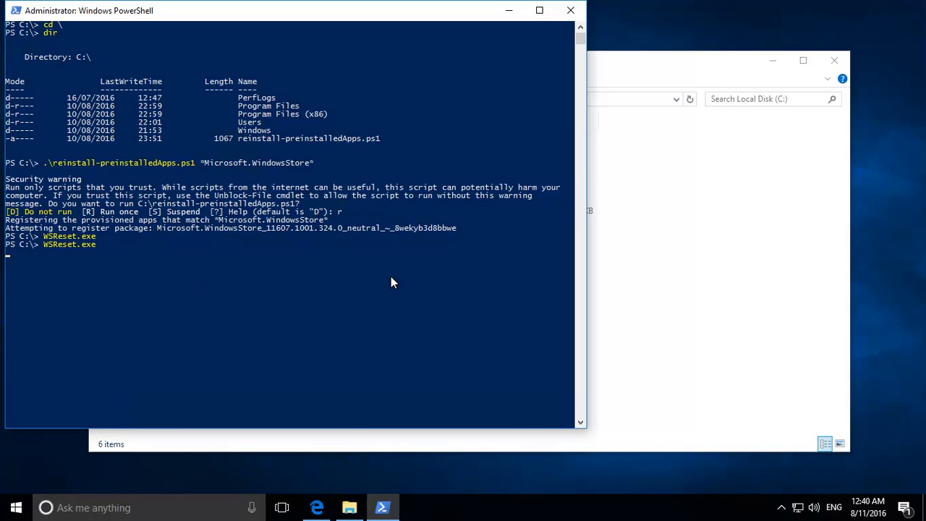
mouse_move(139, 299)
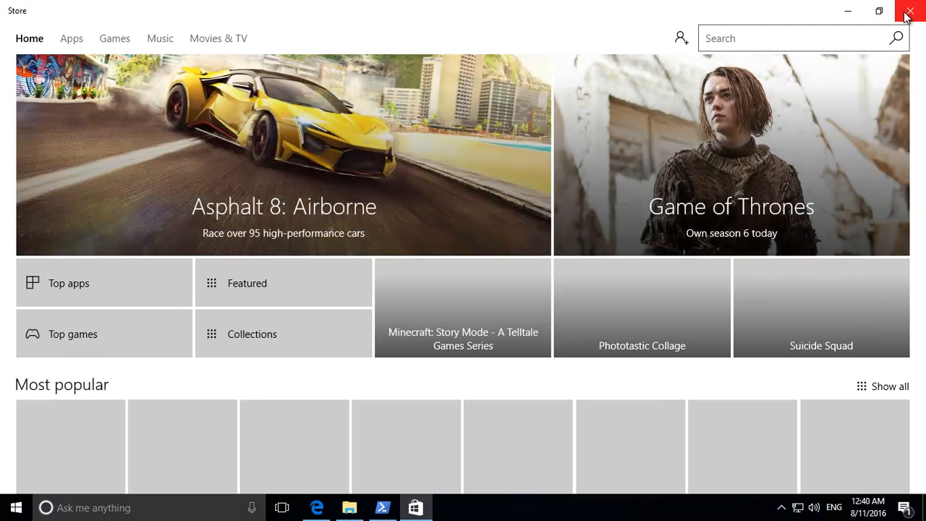
left_click(910, 11)
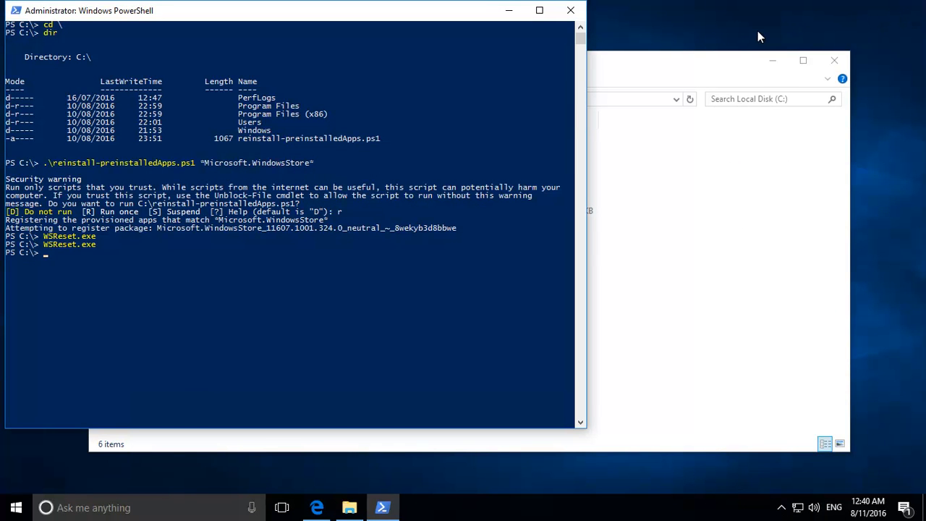
mouse_move(284, 248)
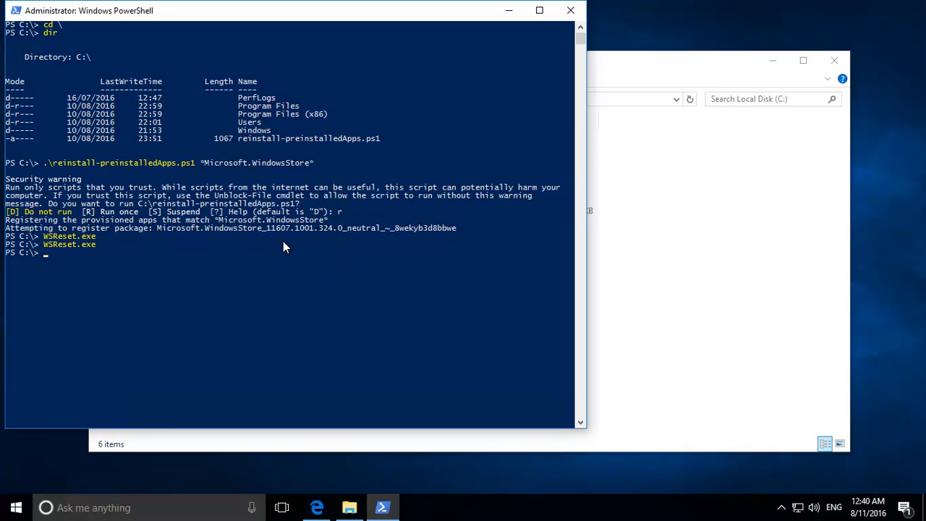
mouse_move(275, 218)
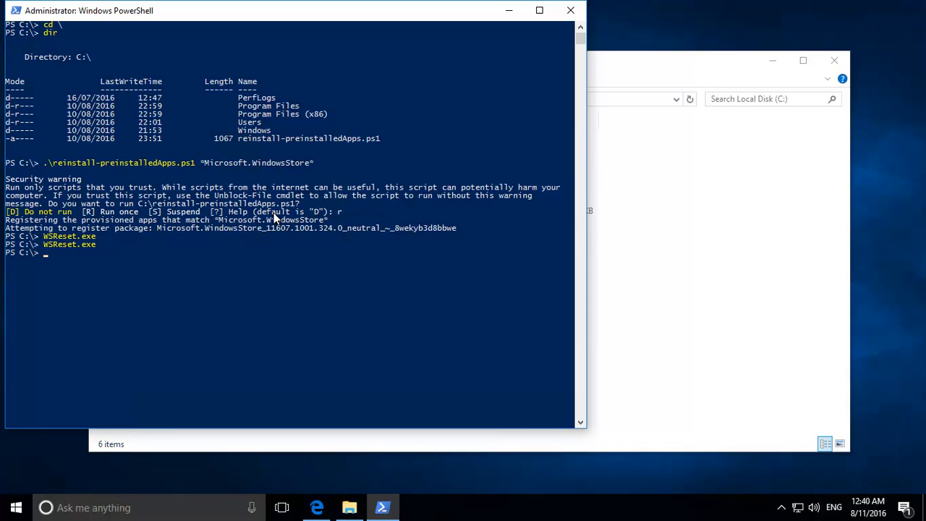
mouse_move(92, 277)
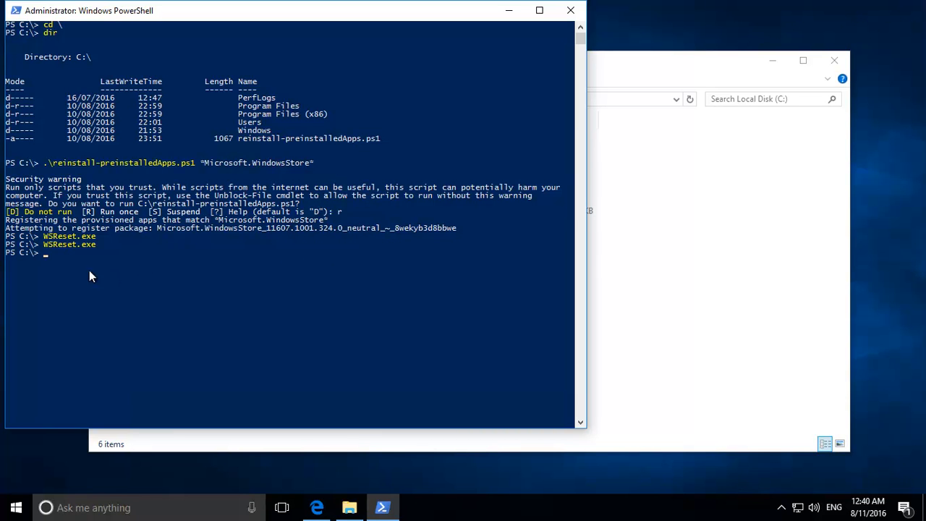
mouse_move(244, 234)
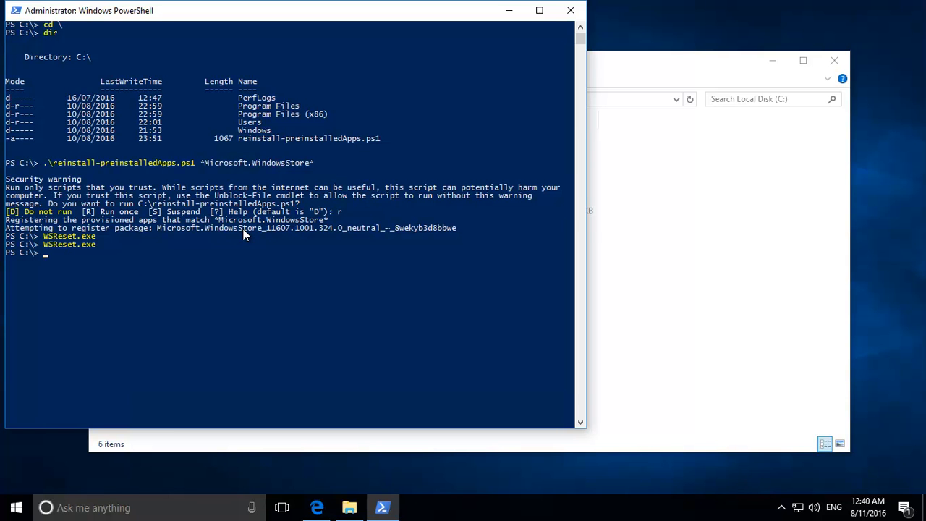
- Run set-executionpolicy restricted and confirm the change with y
type("set")
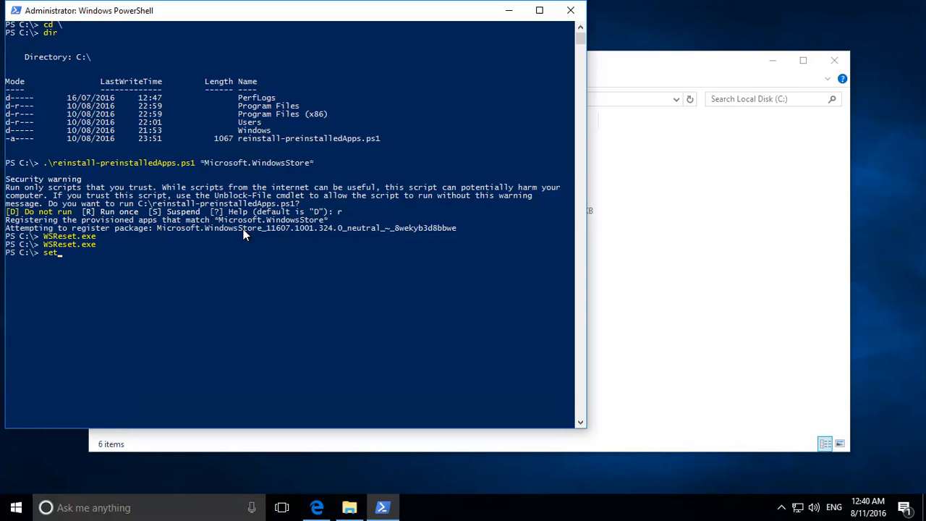
type("-exe")
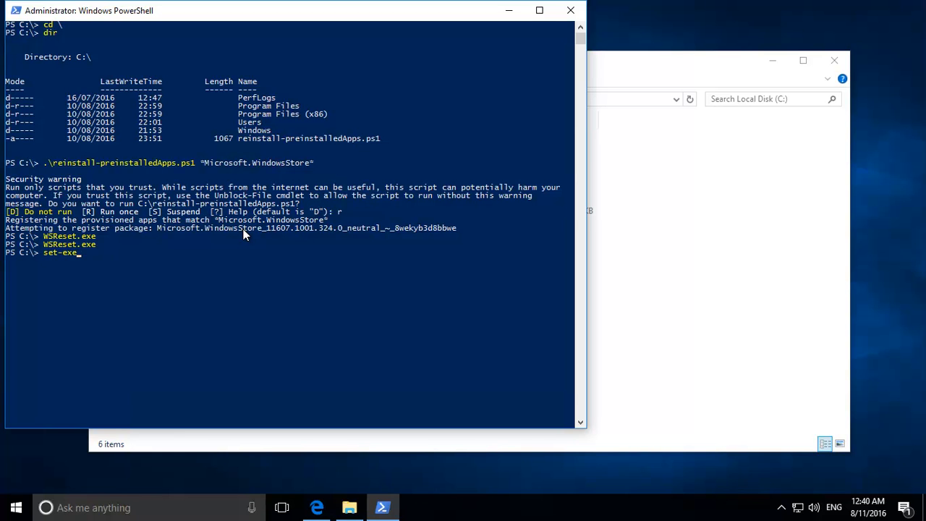
type("cutionp")
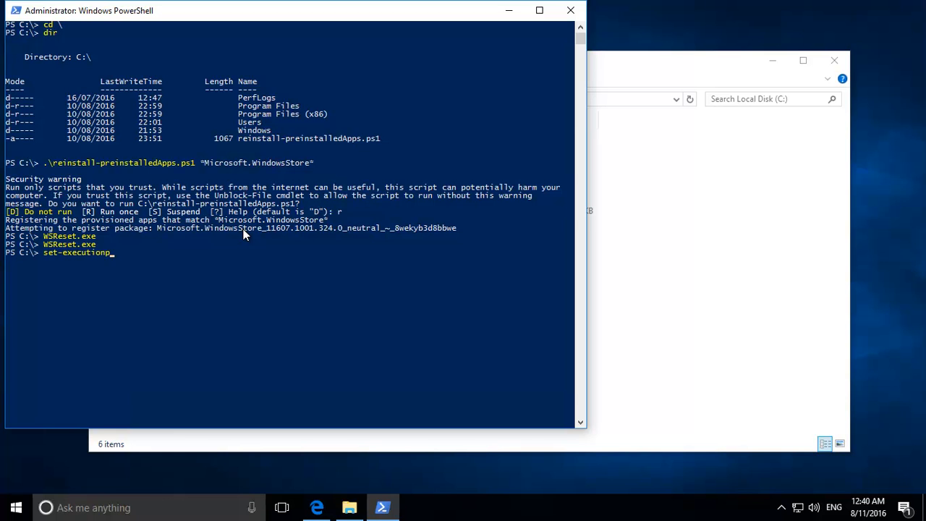
type("olicy r")
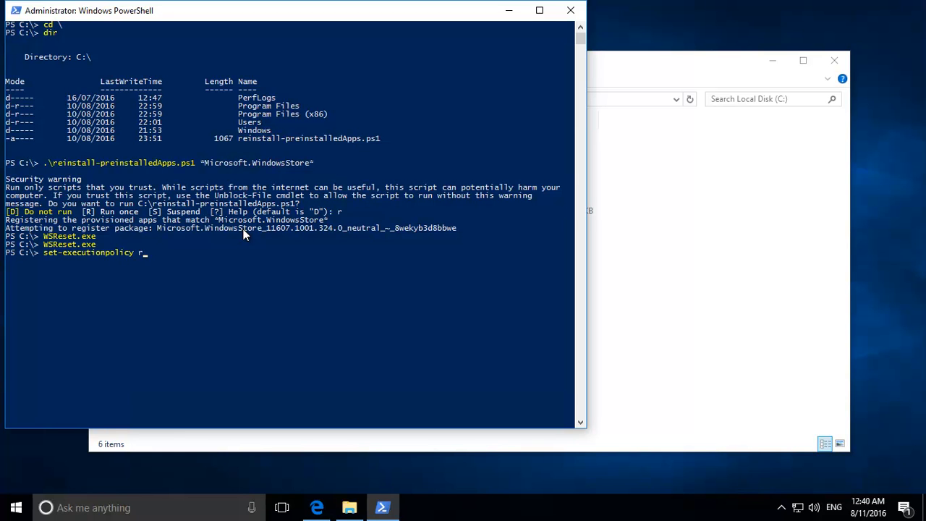
type("estric")
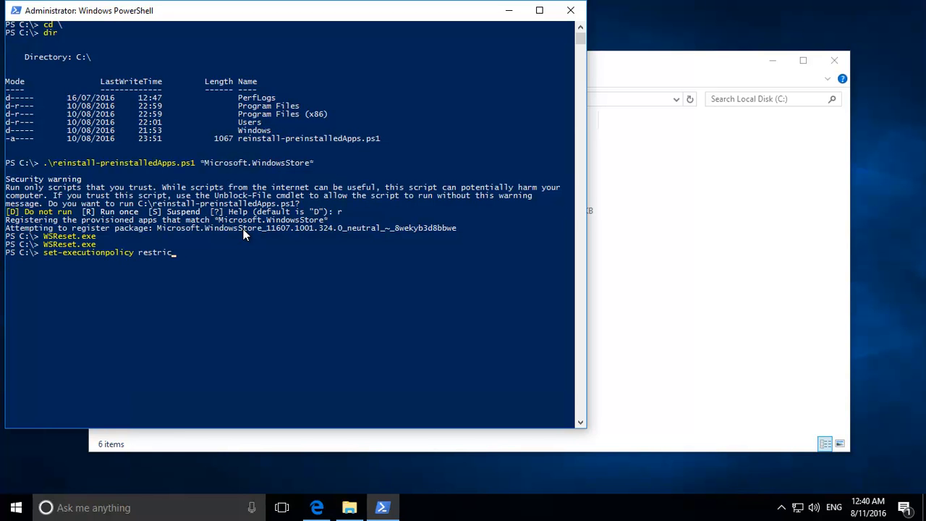
key("Return")
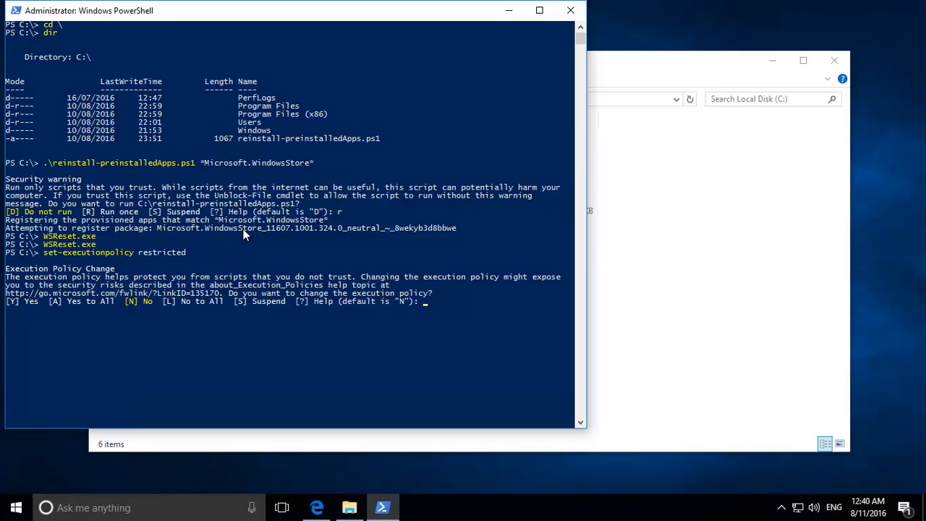
type("y")
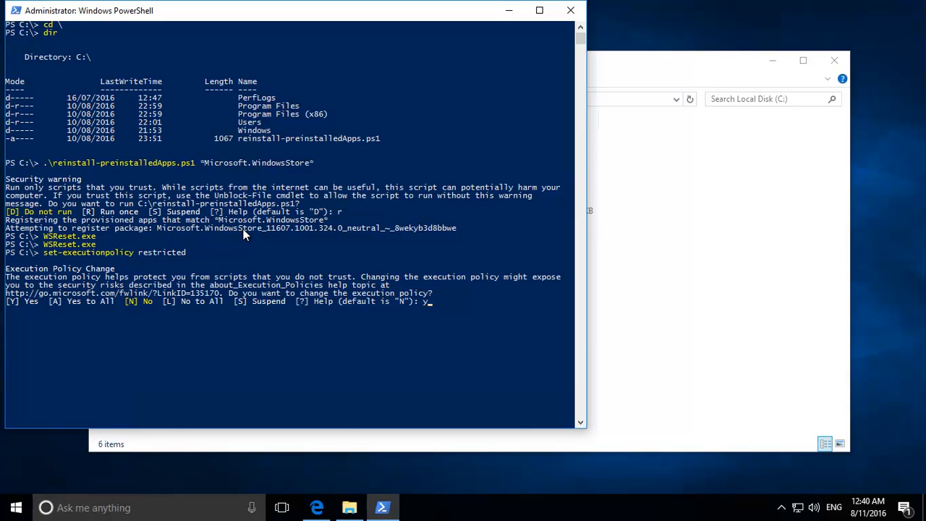
key("Return")
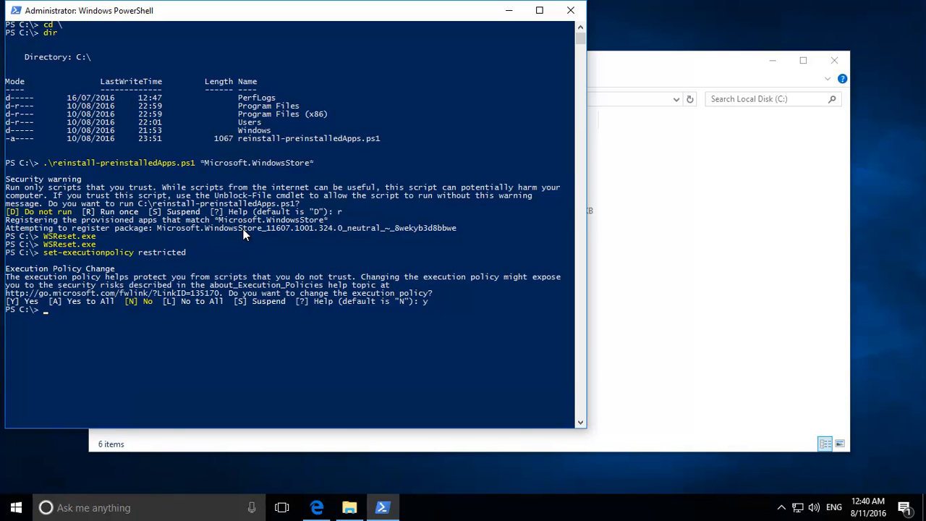